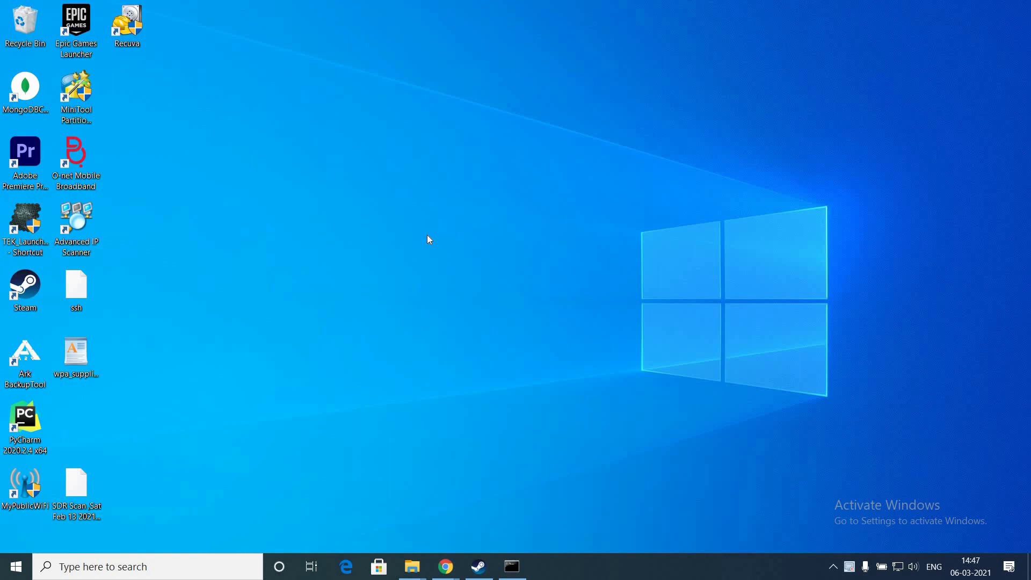
Step: Launch Google Chrome from the taskbar to reach python.org/downloads
left_click(445, 566)
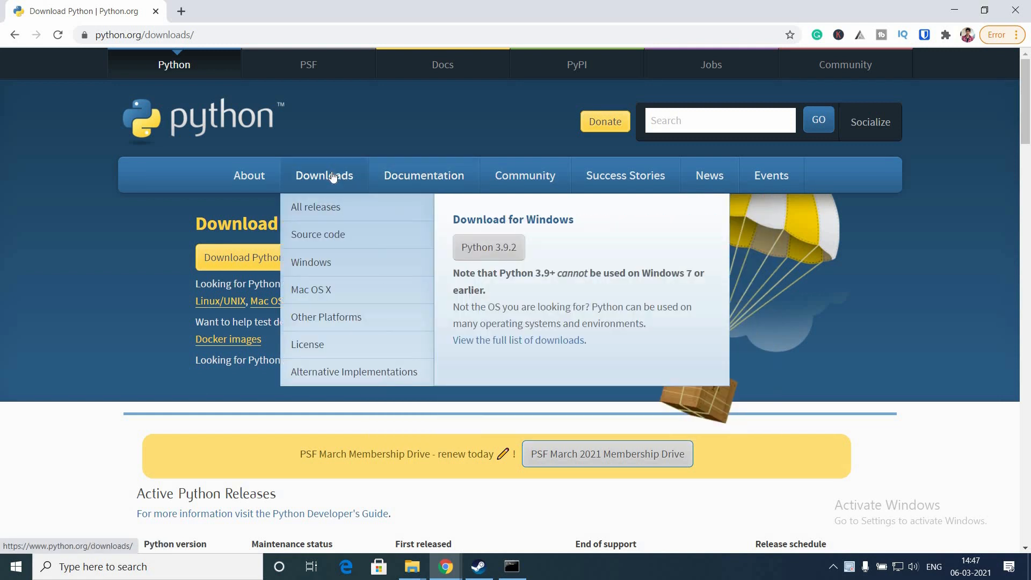
Step: Open Python Releases for Windows and scroll down to Python 3.6.5 (March 28, 2018)
left_click(310, 261)
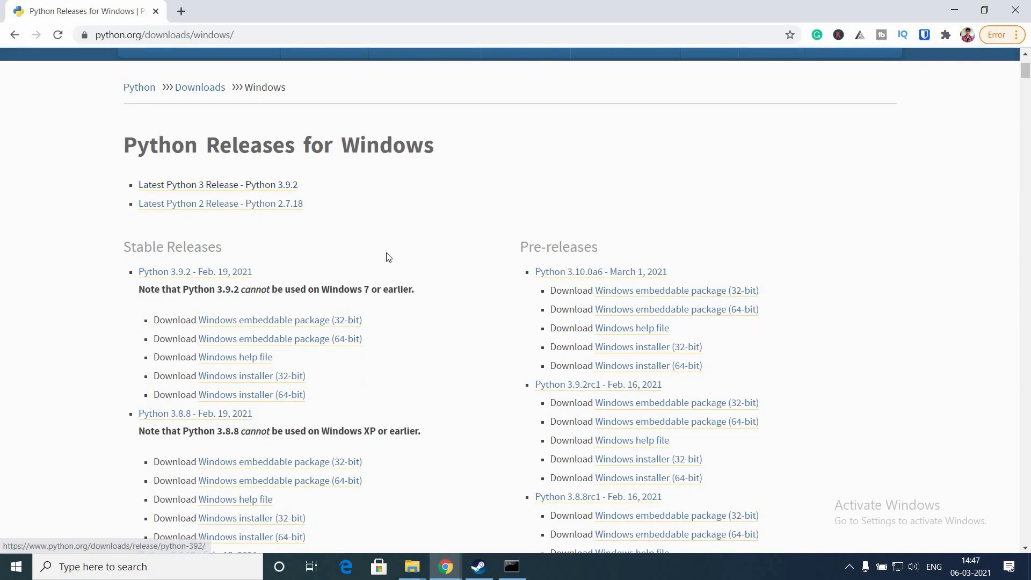
scroll("down", 3)
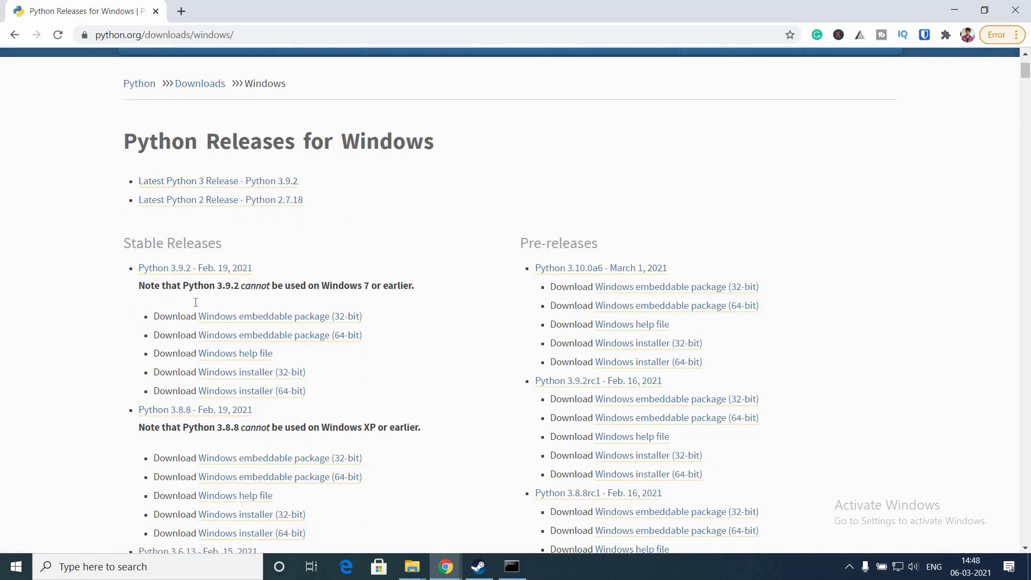
scroll("down", 3)
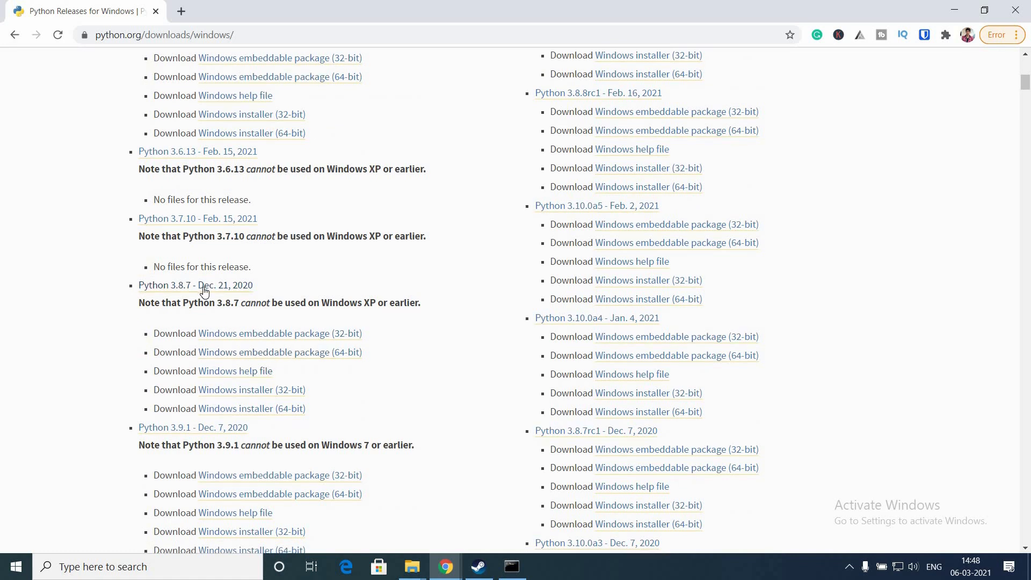
scroll("down", 3)
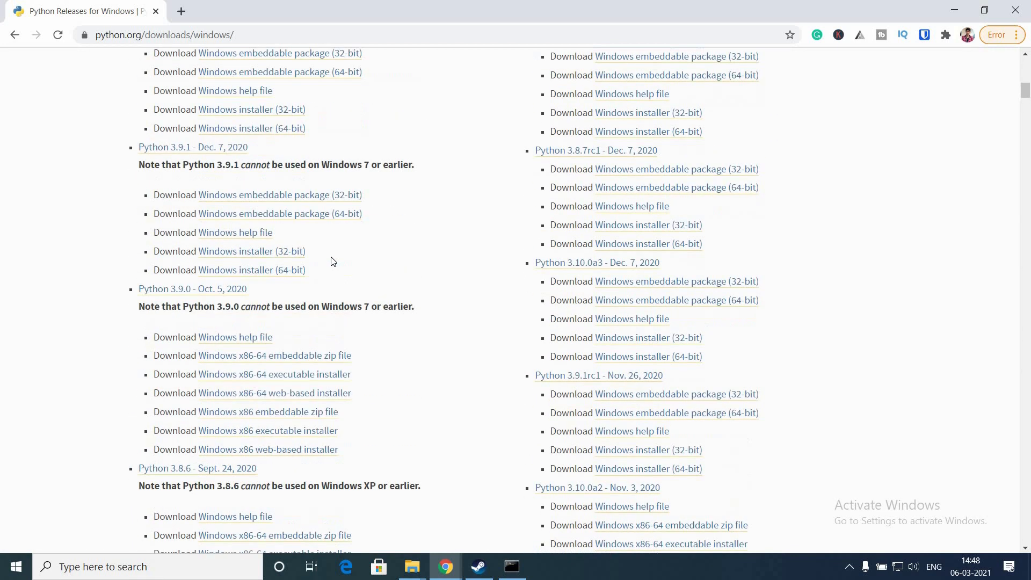
scroll("up", 3)
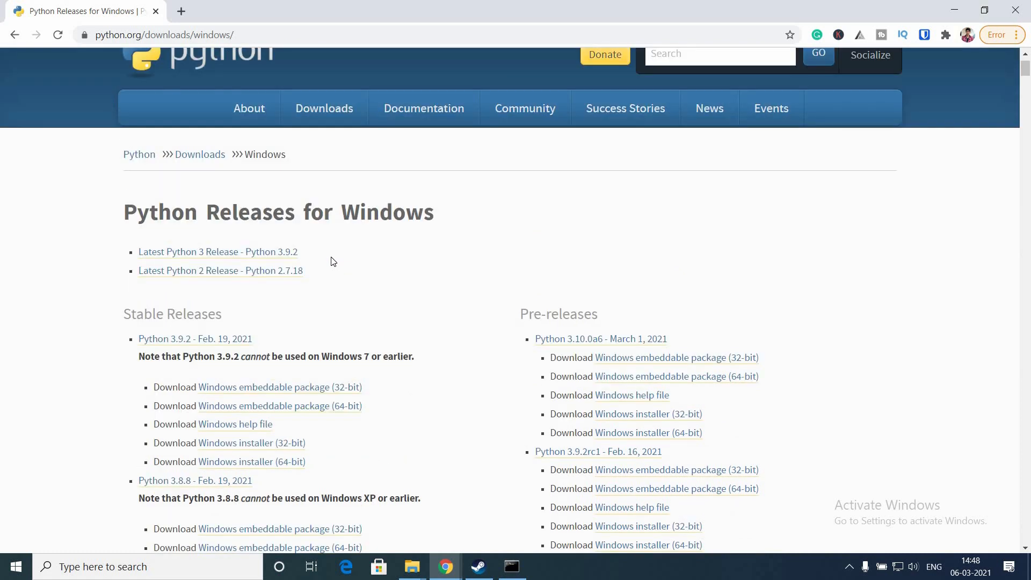
scroll("down", 3)
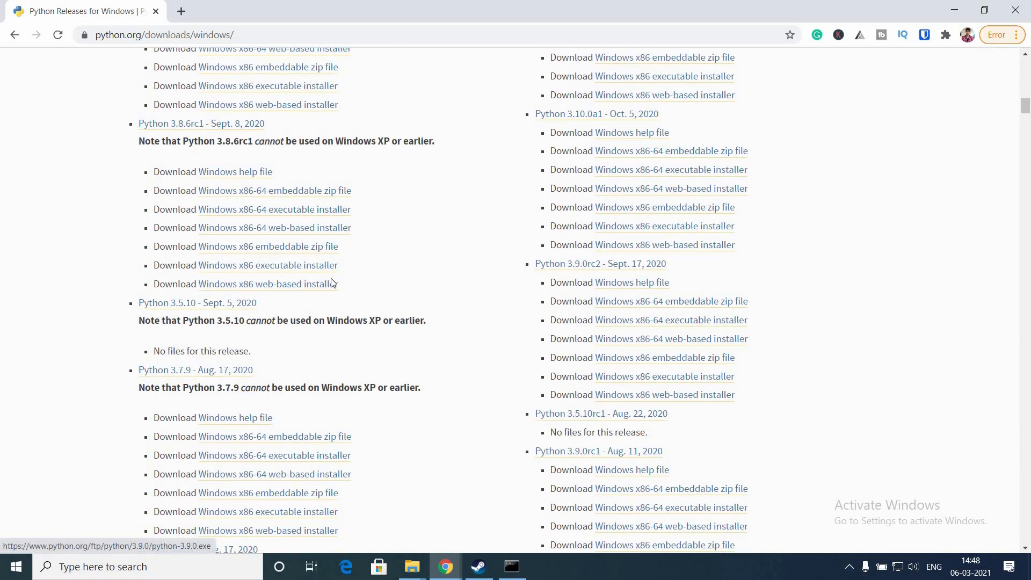
scroll("down", 3)
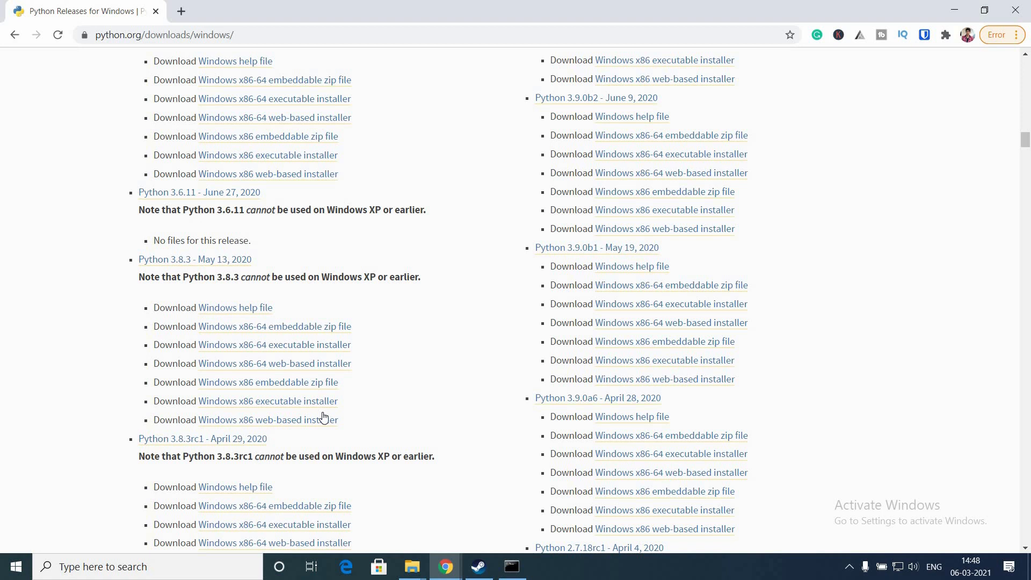
scroll("down", 3)
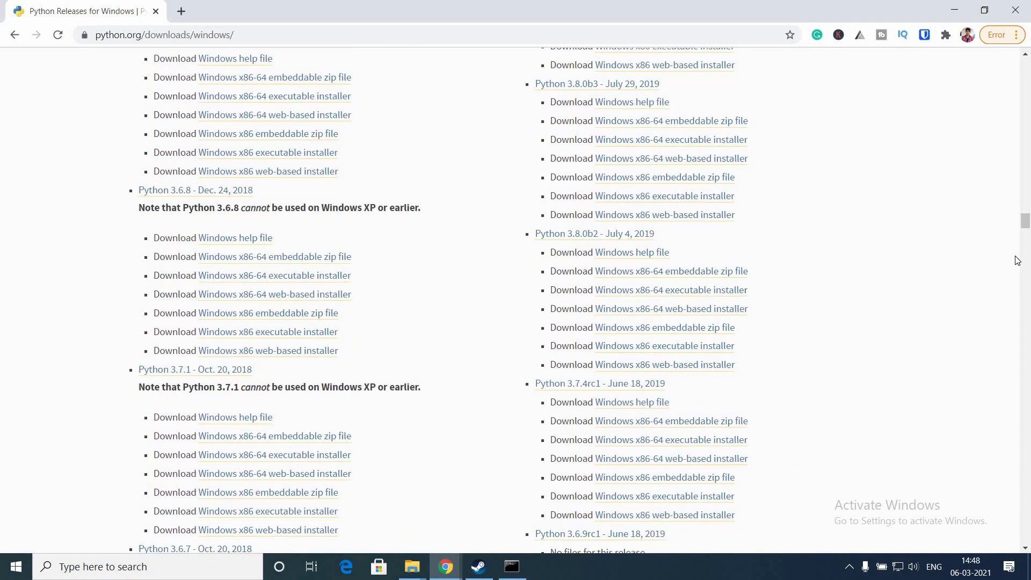
scroll("down", 3)
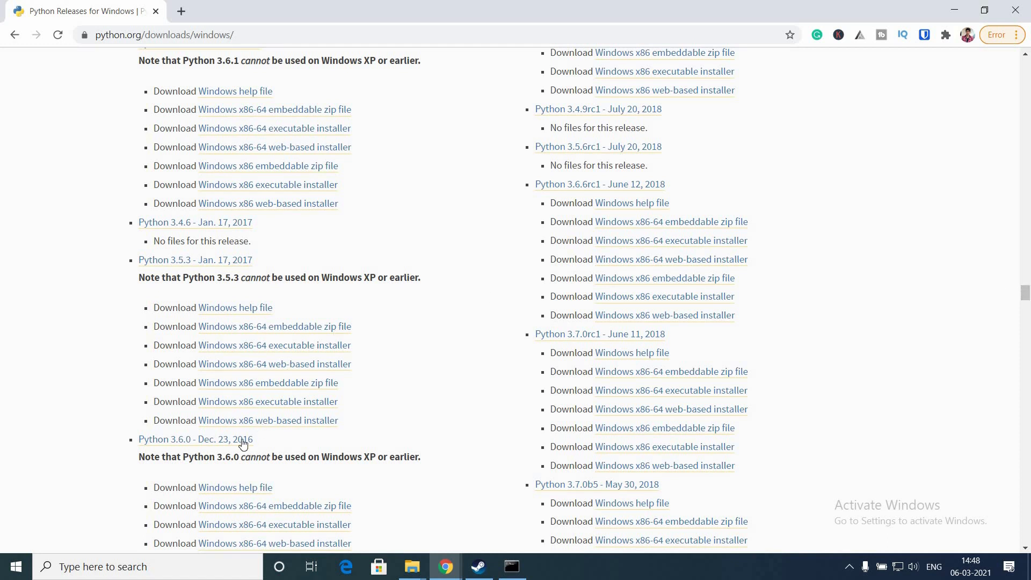
mouse_move(194, 439)
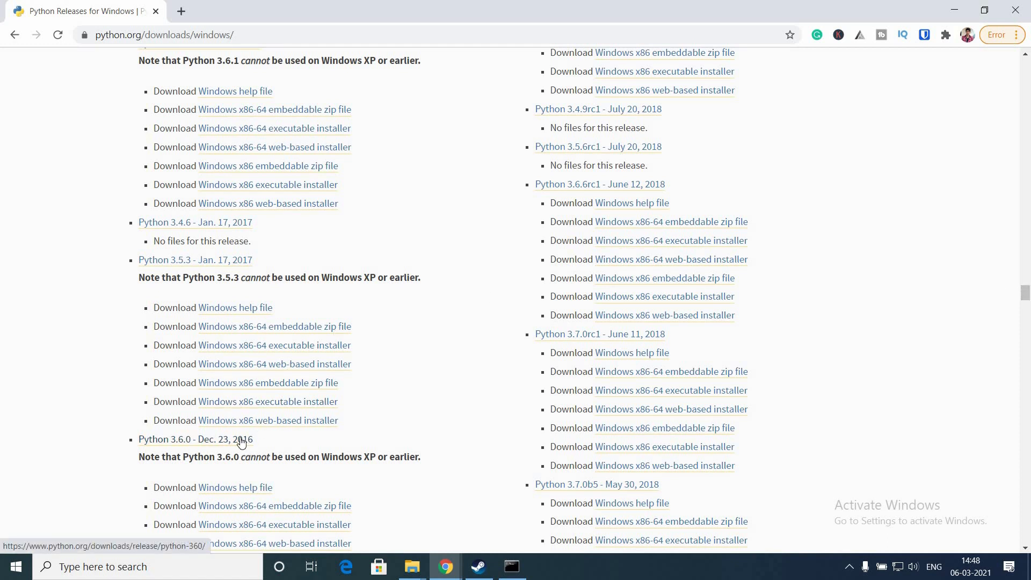
scroll("down", 3)
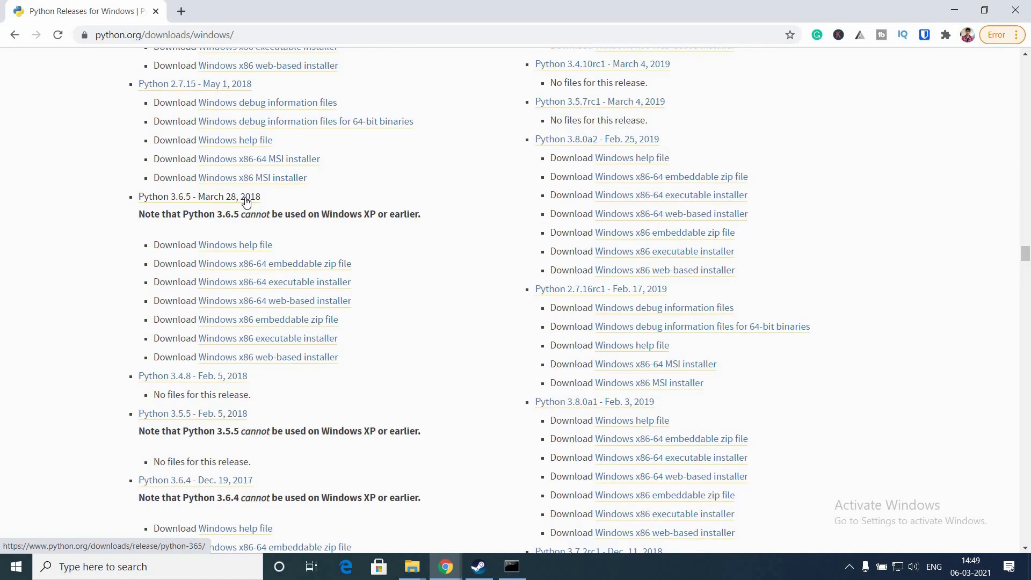
mouse_move(318, 285)
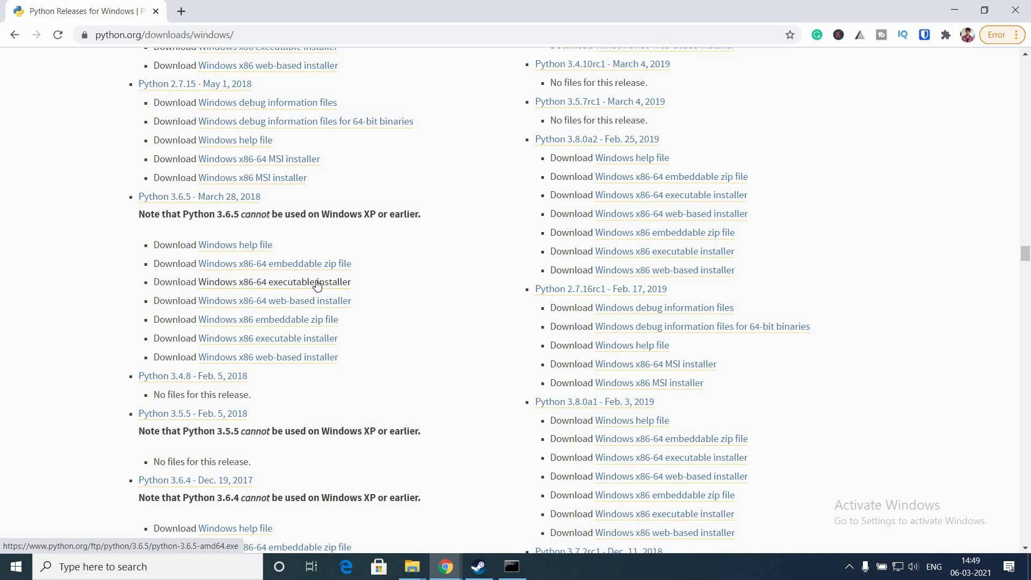
Step: Download the Windows x86-64 executable installer python-3.6.5-amd64.exe
left_click(280, 281)
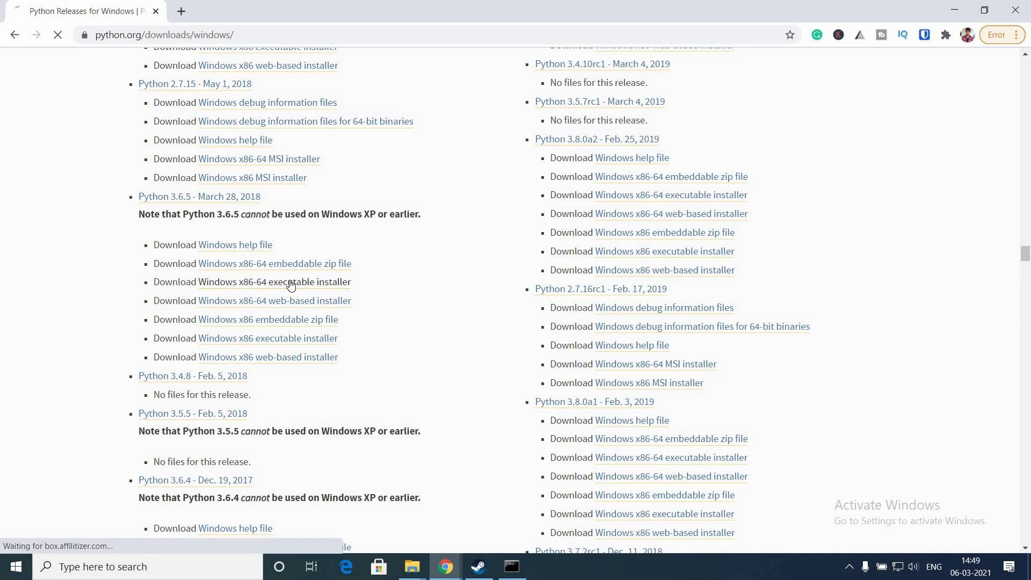
left_click(275, 281)
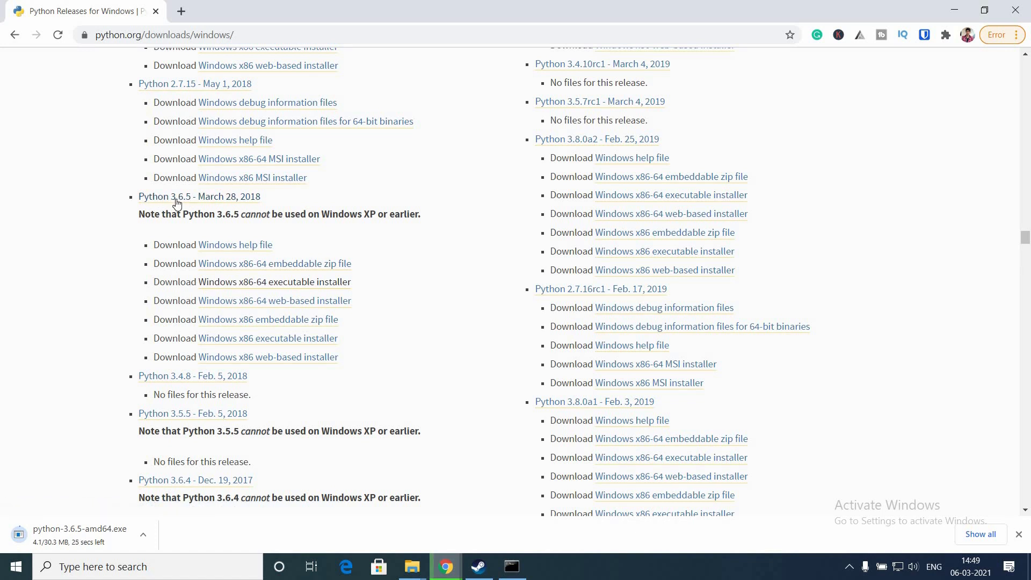
mouse_move(289, 281)
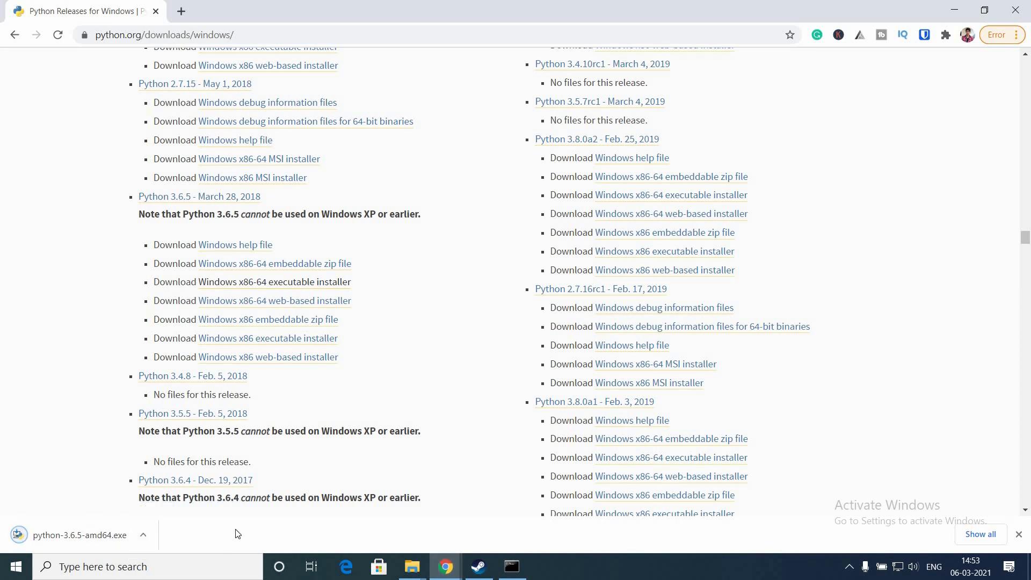
mouse_move(63, 555)
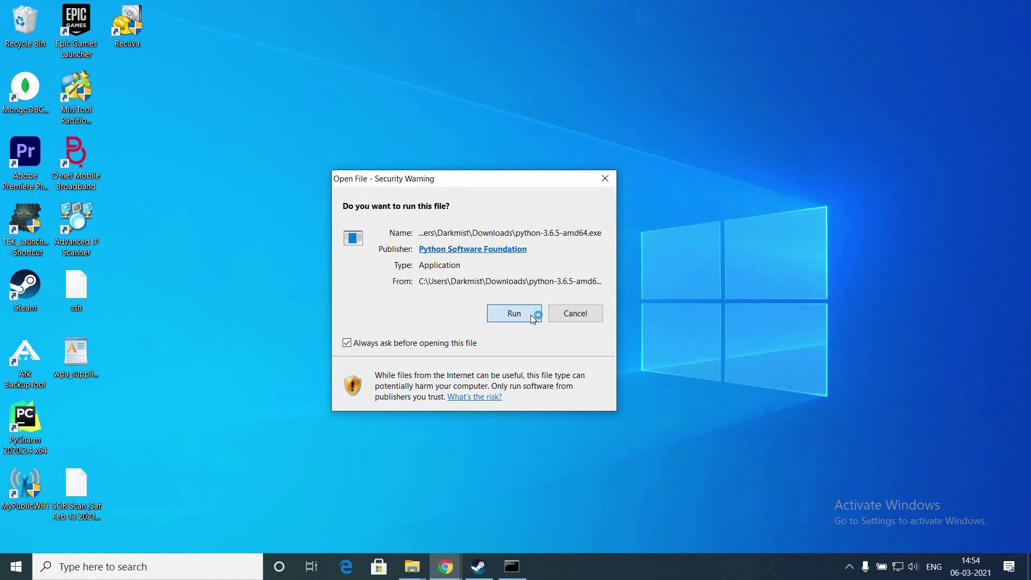
Step: Run the downloaded installer and choose Install Now for Python 3.6.5 (64-bit)
left_click(515, 313)
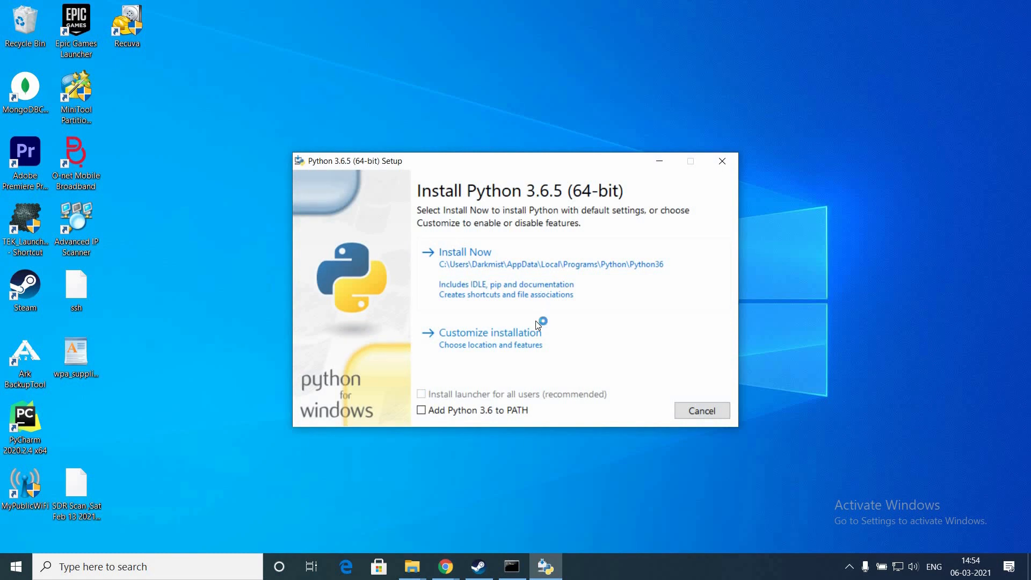
mouse_move(609, 287)
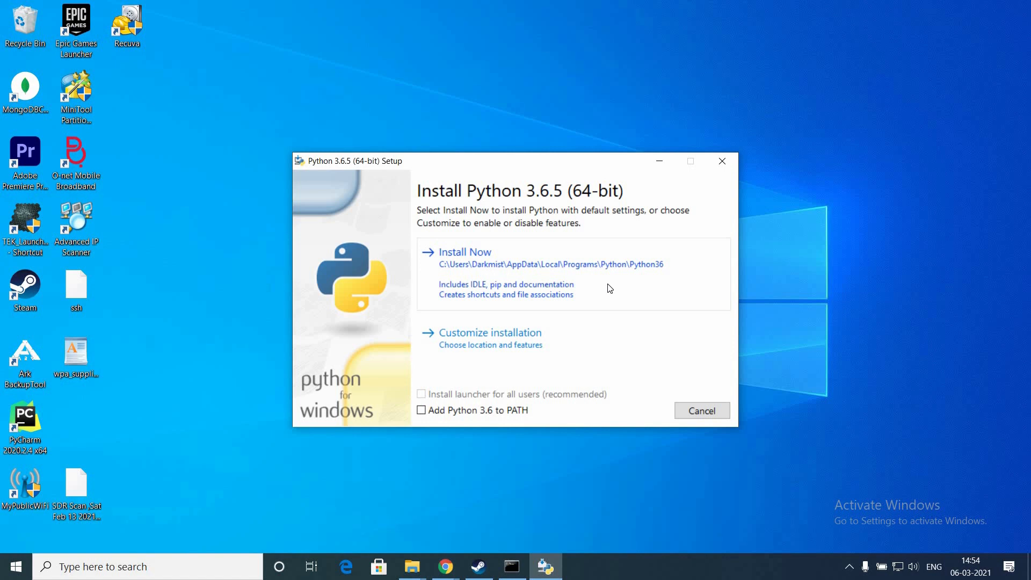
mouse_move(545, 340)
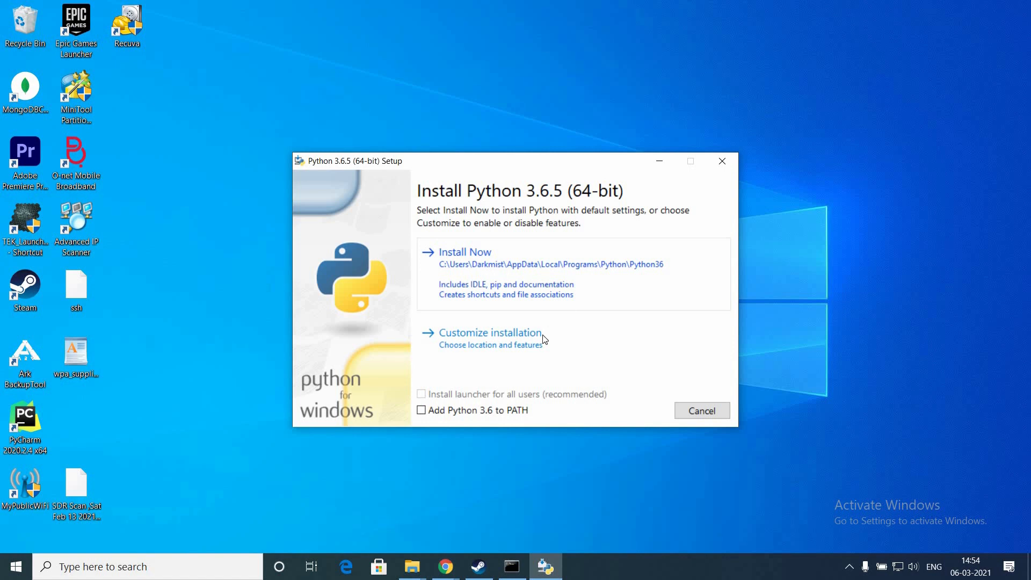
mouse_move(569, 281)
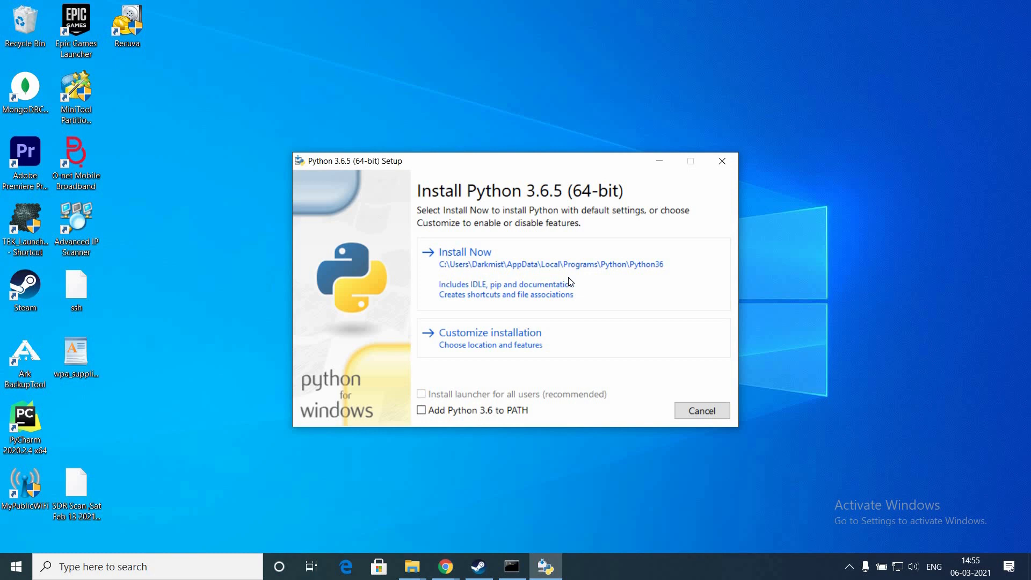
left_click(466, 252)
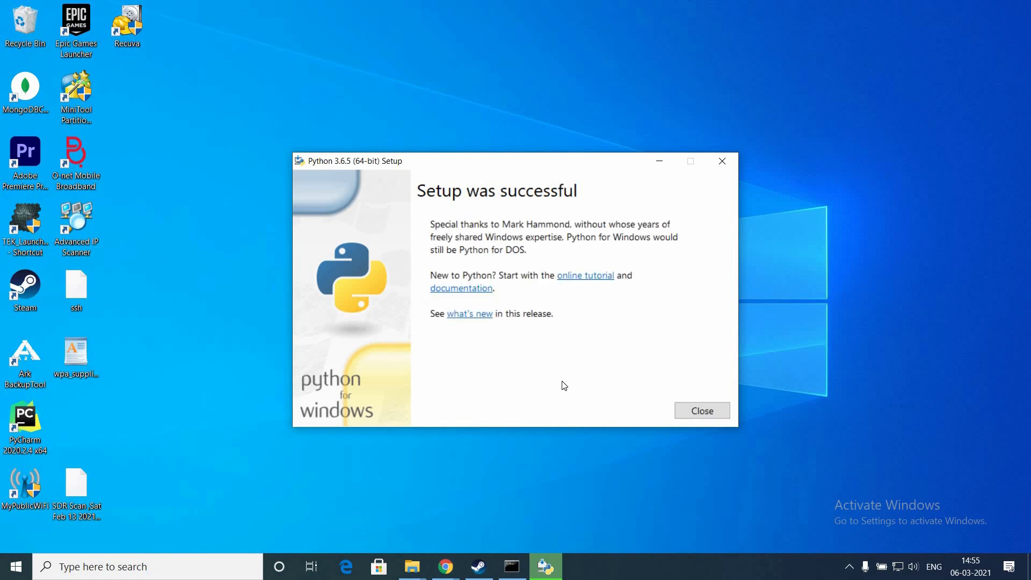
mouse_move(701, 411)
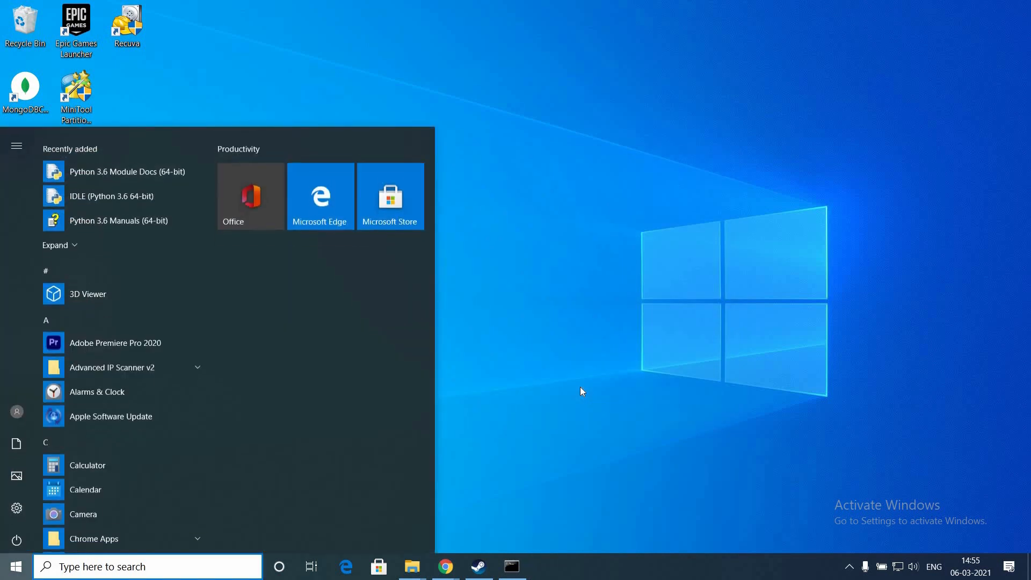
Step: Search Start for 'python 3.6 (64-bit)' to verify the installed app appears
type("python 3.6 (64-bit)")
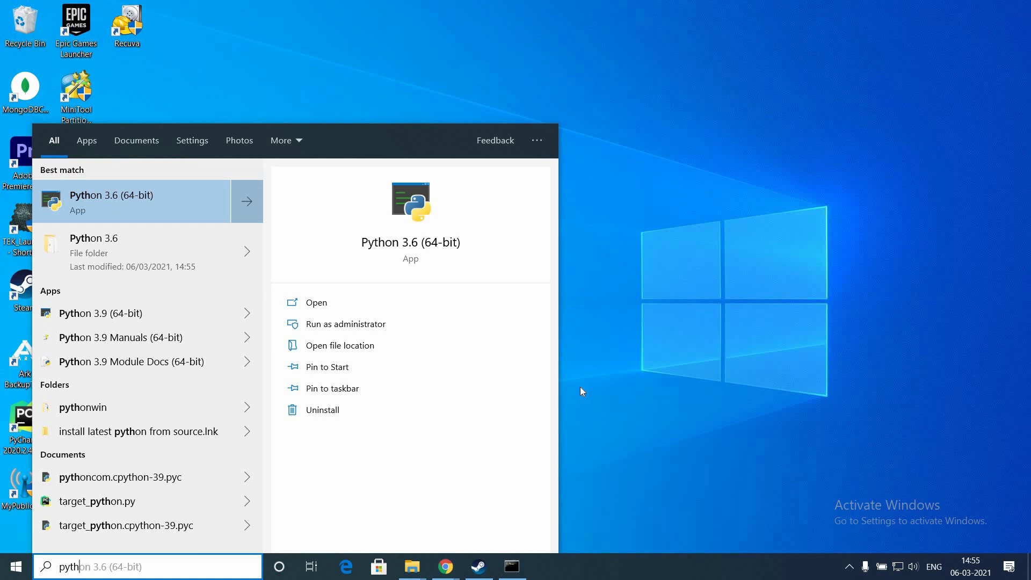
mouse_move(571, 246)
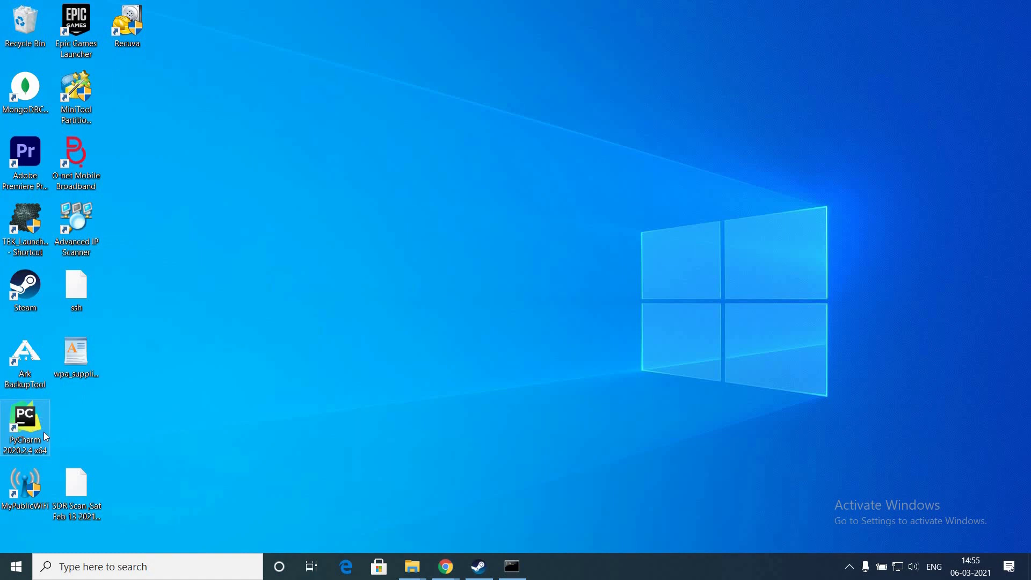
Step: Launch PyCharm maximized and open Settings > Project: Julie > Python Interpreter
double_click(26, 424)
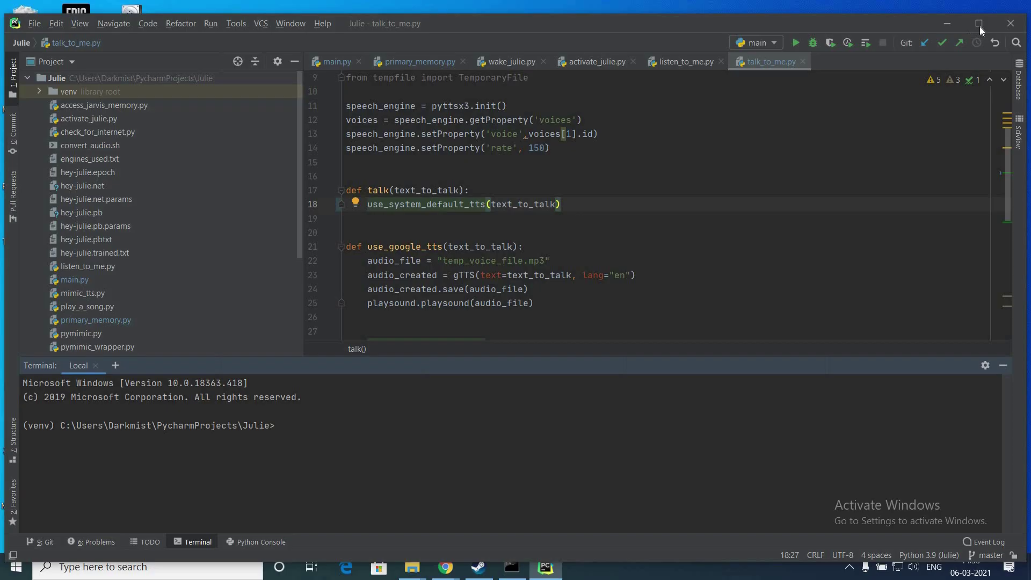
left_click(979, 25)
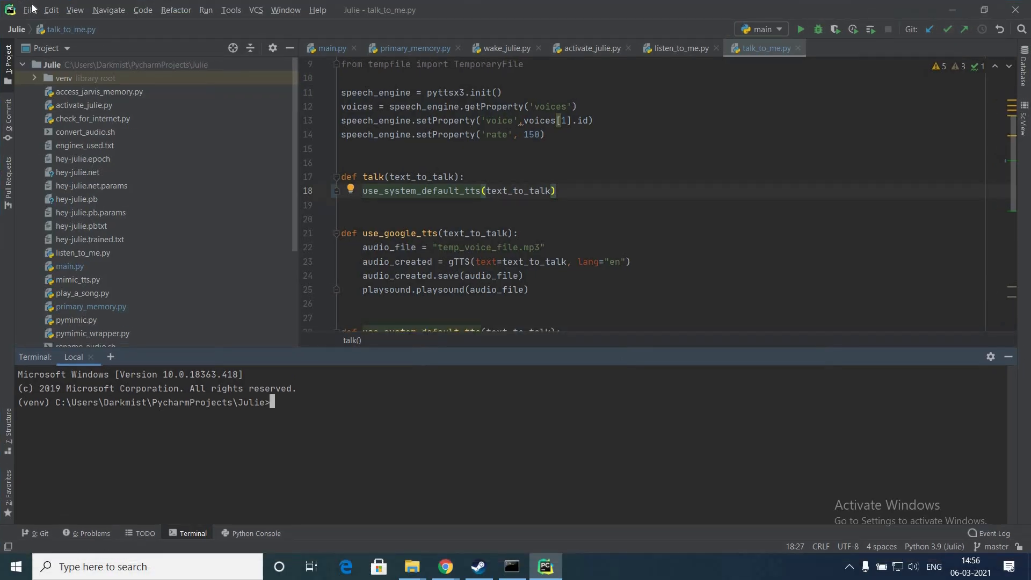
left_click(29, 9)
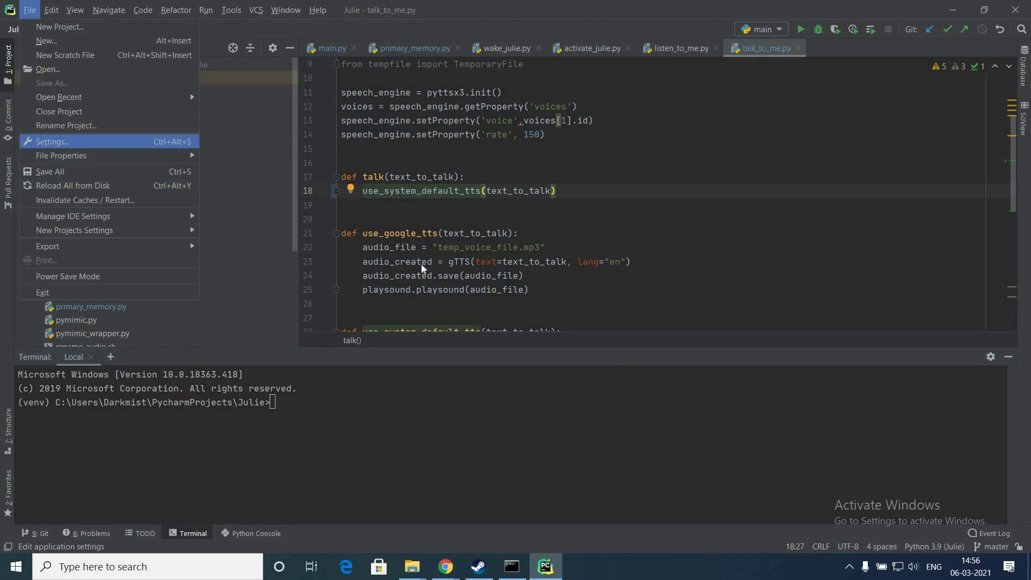
left_click(51, 141)
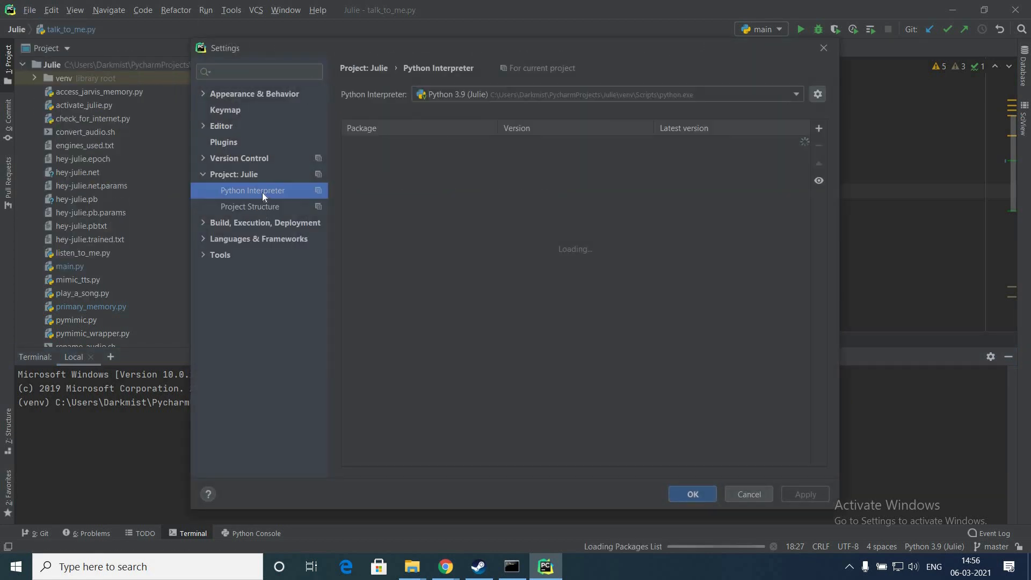
left_click(795, 94)
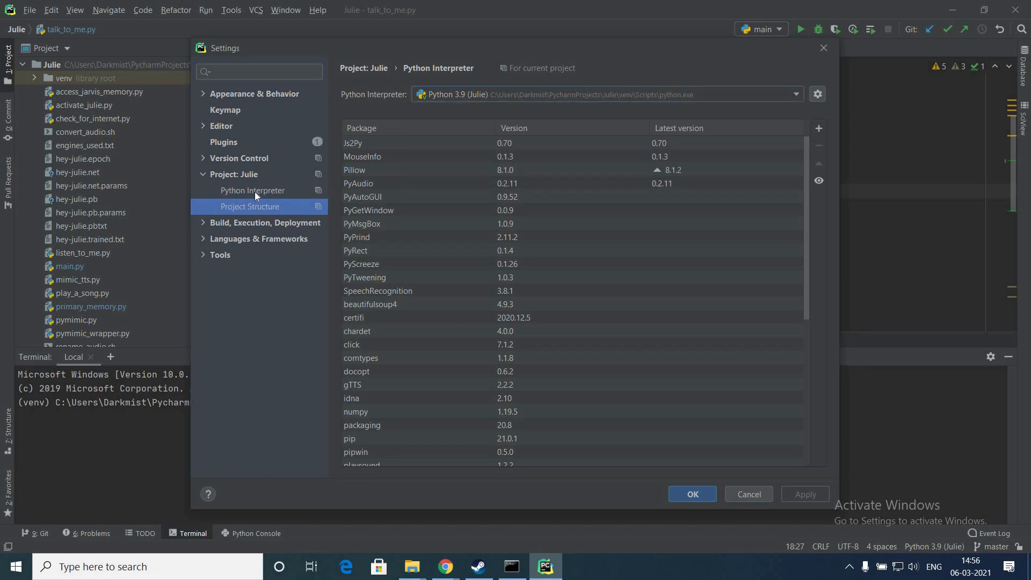
left_click(251, 190)
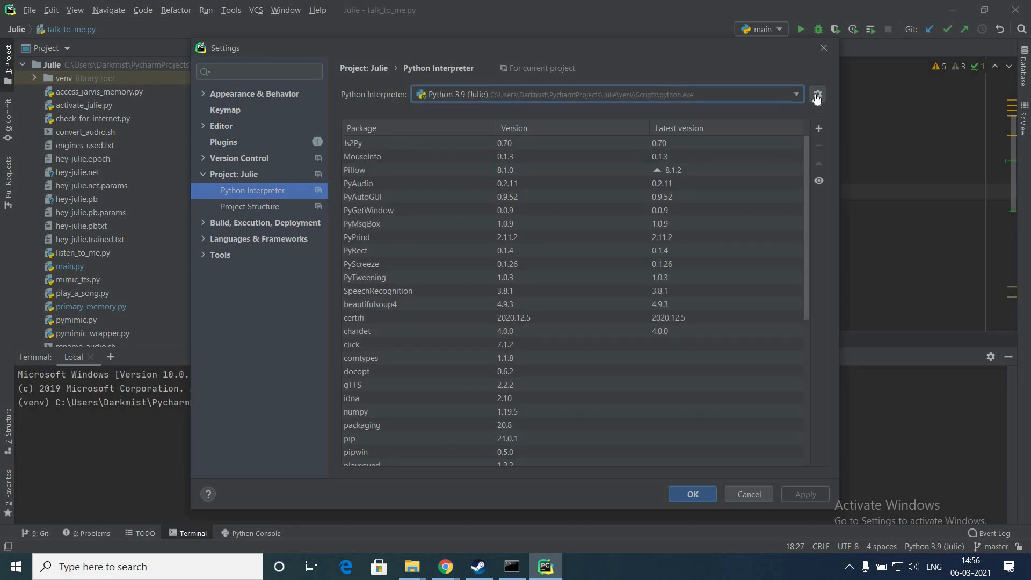
mouse_move(562, 184)
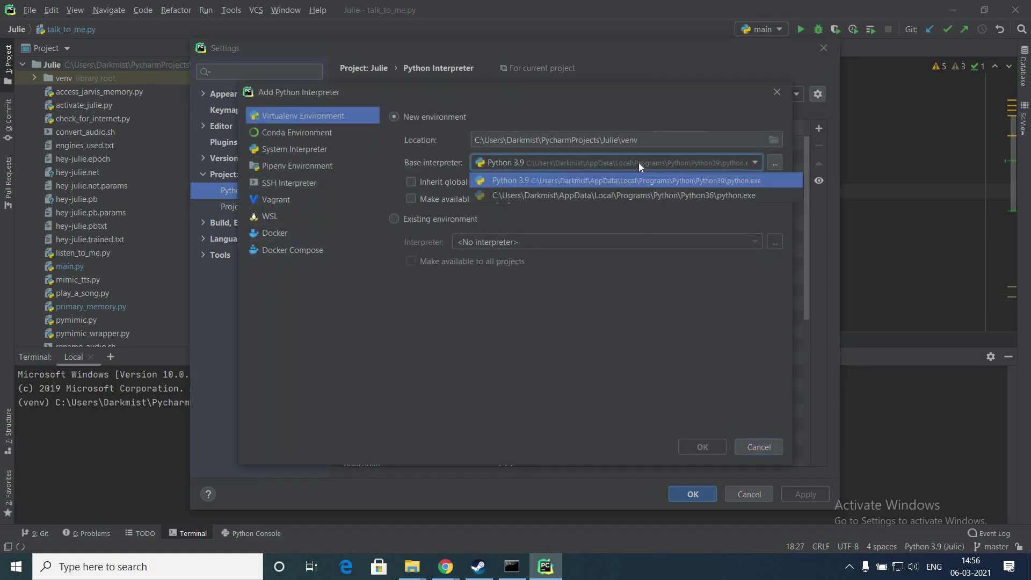
mouse_move(665, 195)
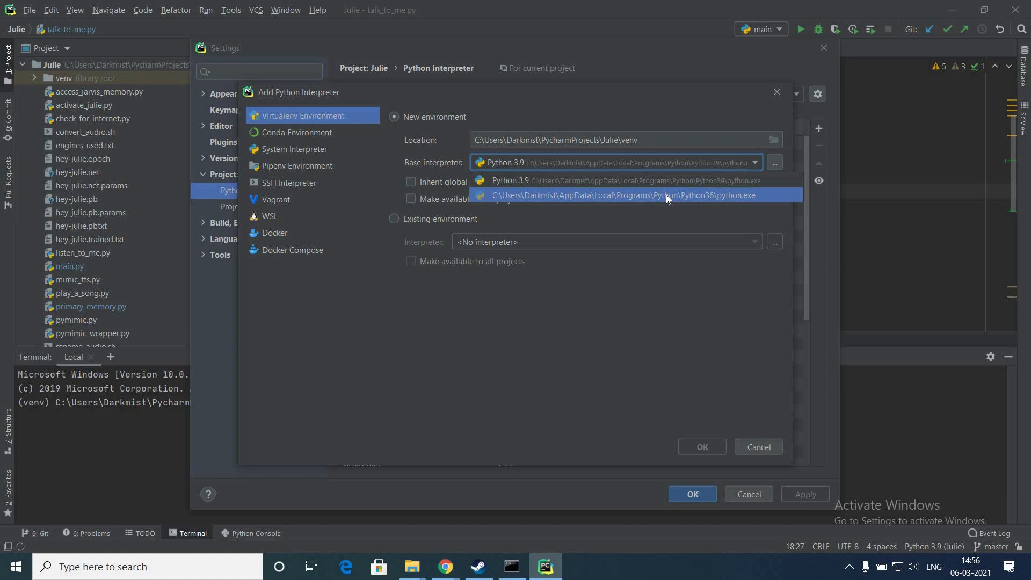
Step: Add a Virtualenv interpreter for Julie with Python 3.6 as base interpreter
left_click(621, 194)
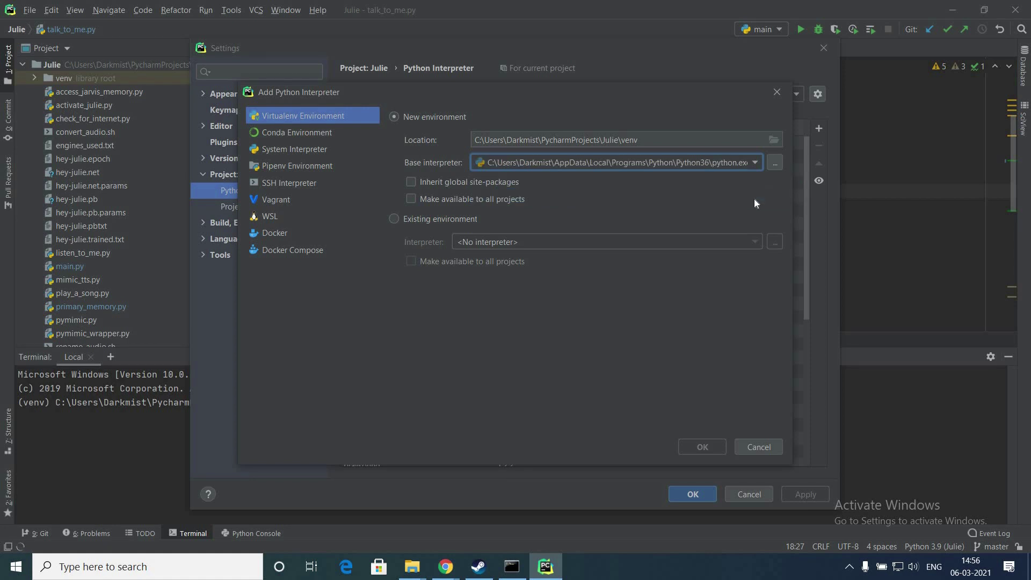
mouse_move(723, 430)
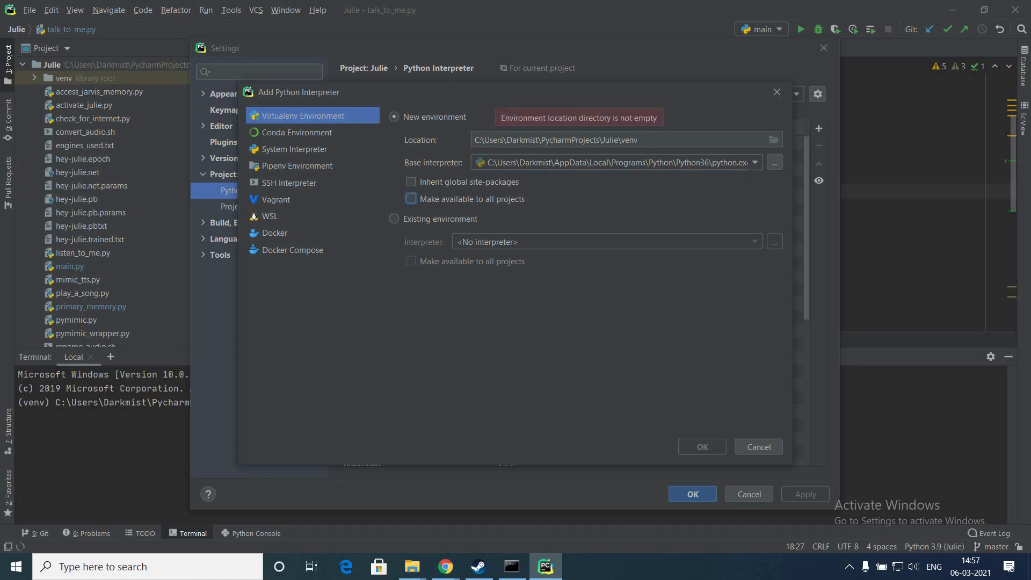
left_click(618, 139)
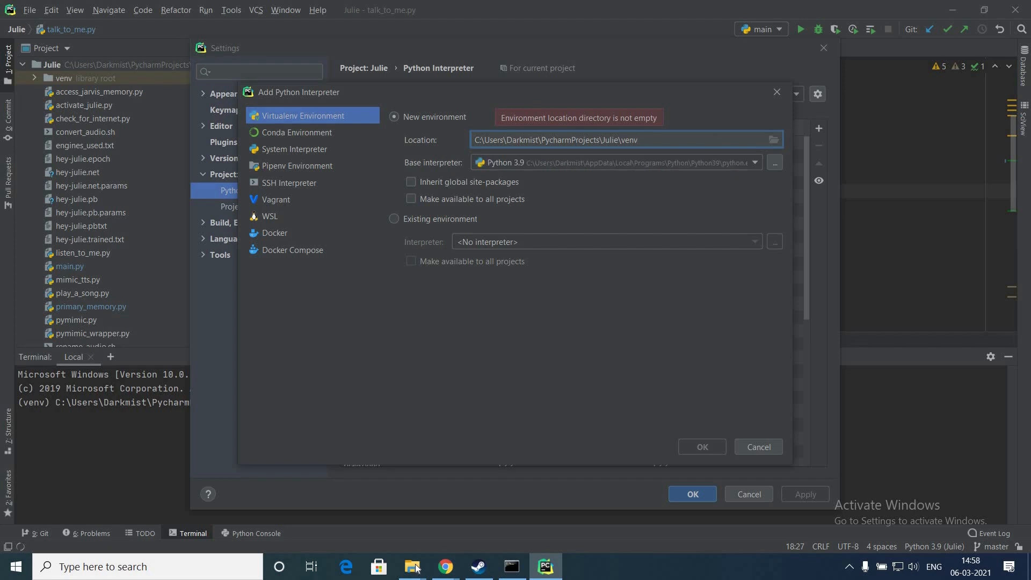
mouse_move(413, 566)
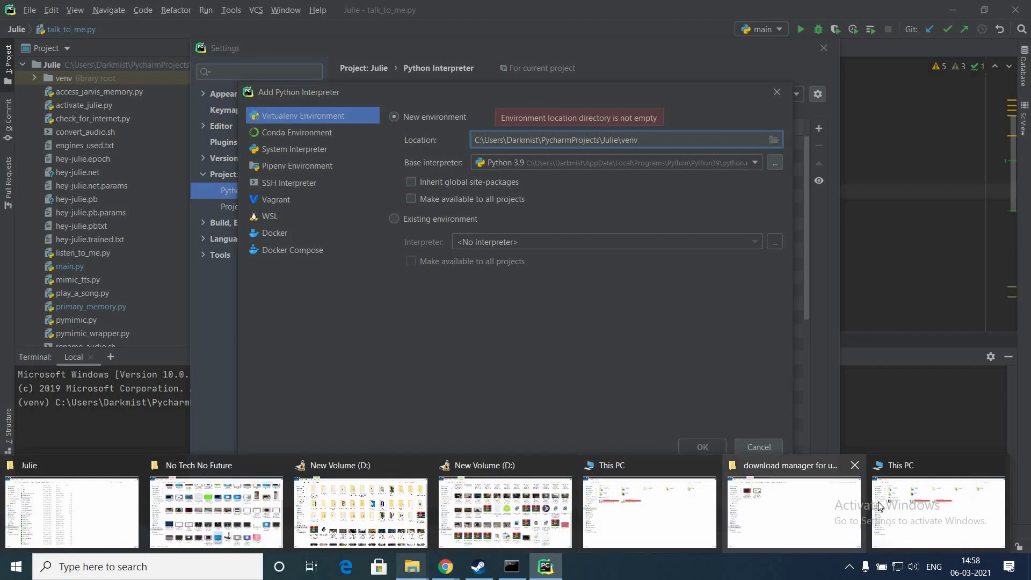
Step: In File Explorer, browse to C:\Users\user\PycharmProjects\Julie\venv
left_click(936, 510)
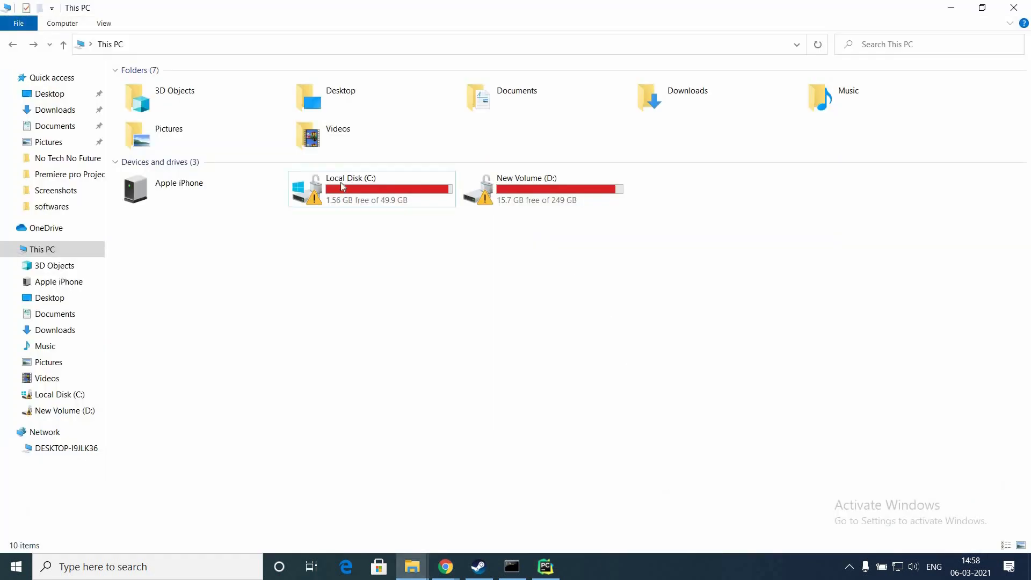
left_click(371, 188)
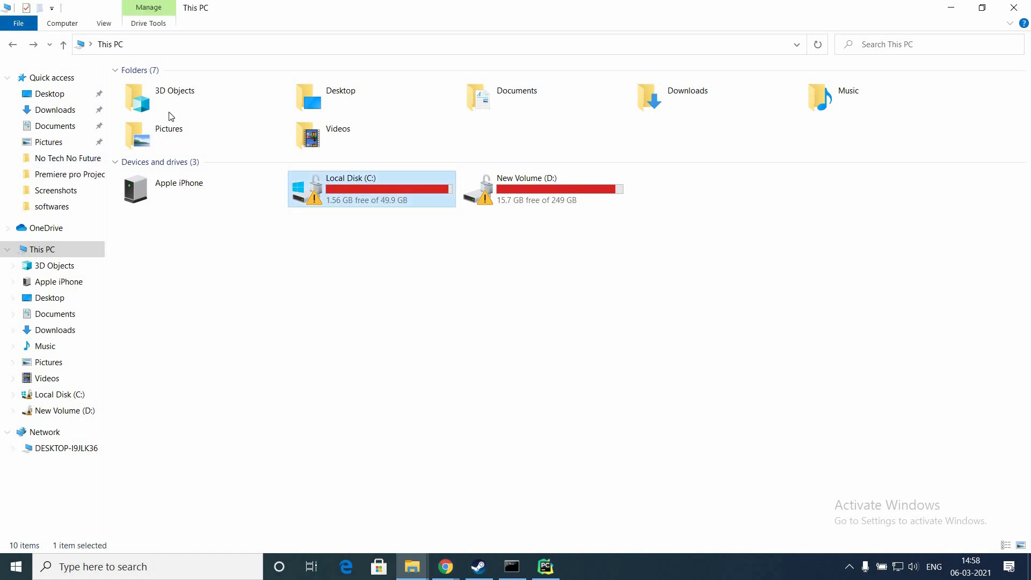
double_click(371, 189)
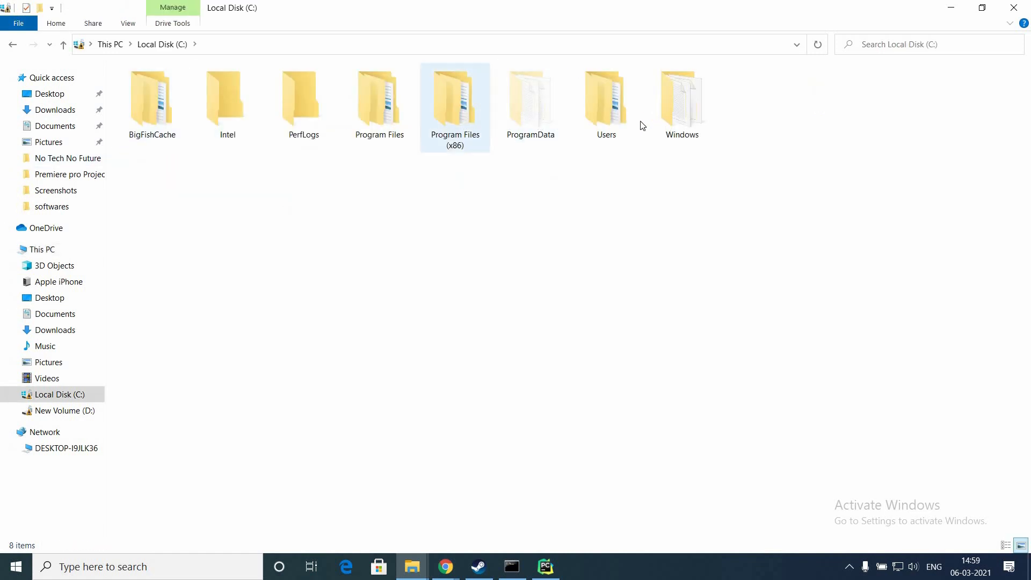
double_click(605, 98)
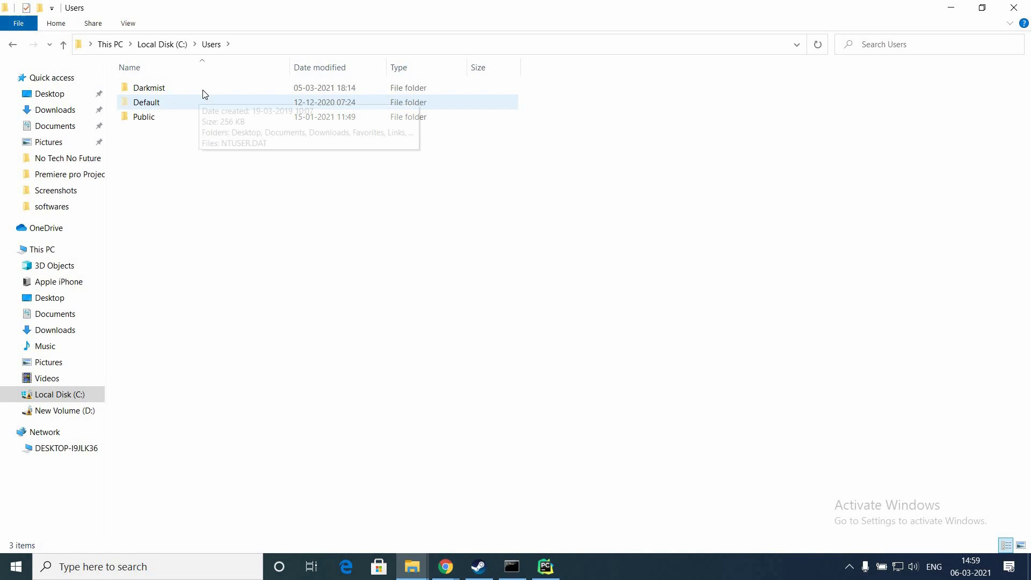
double_click(149, 88)
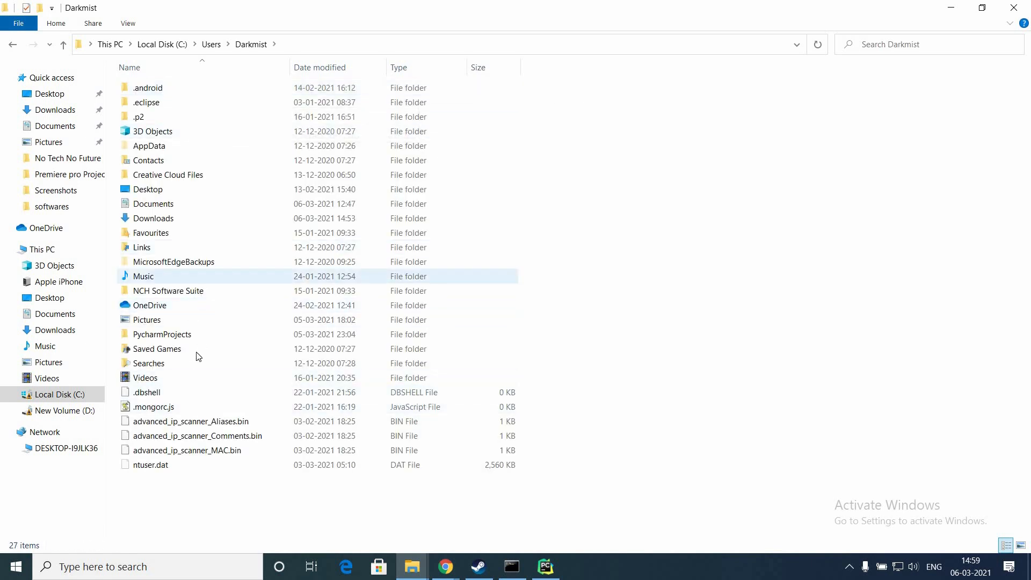
double_click(162, 334)
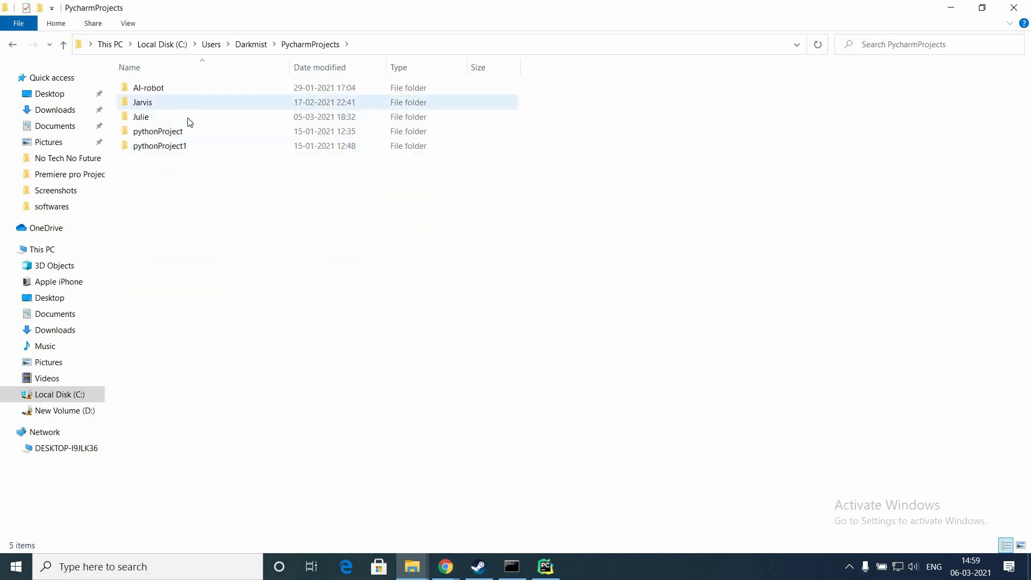
double_click(140, 117)
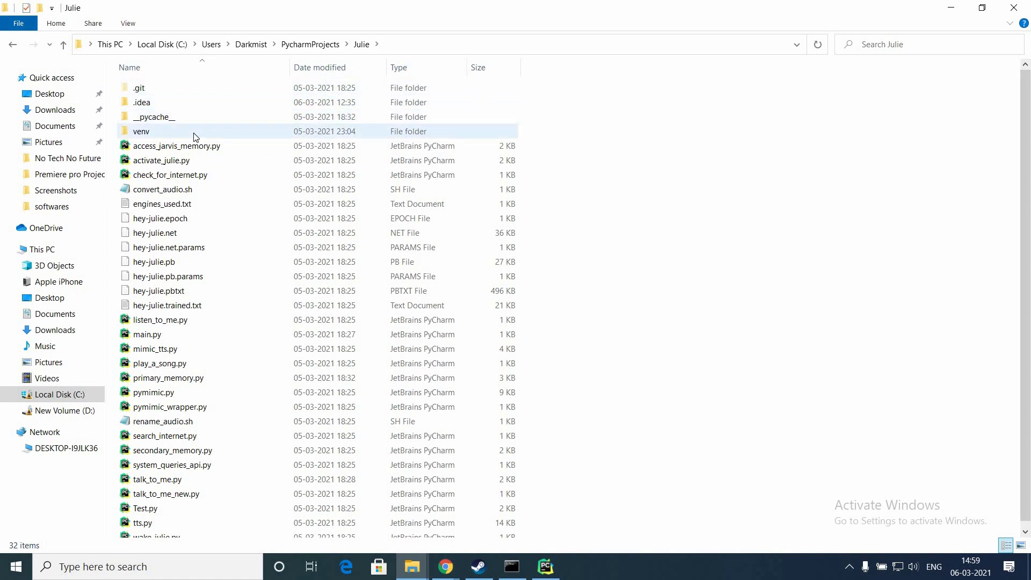
double_click(142, 131)
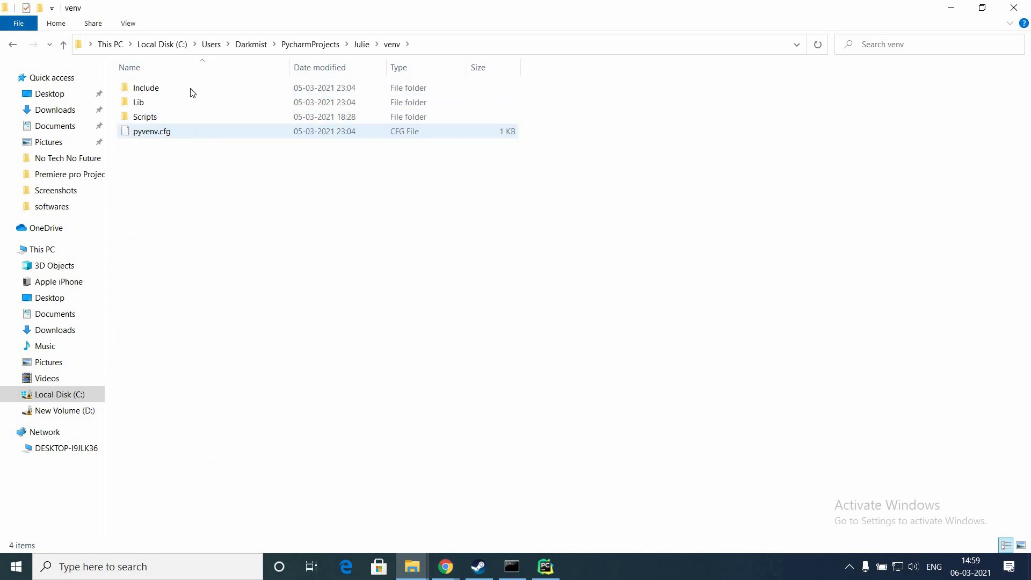
Step: Delete all venv contents (Include, Lib, Scripts, pyvenv.cfg) and return to PyCharm
left_click(146, 87)
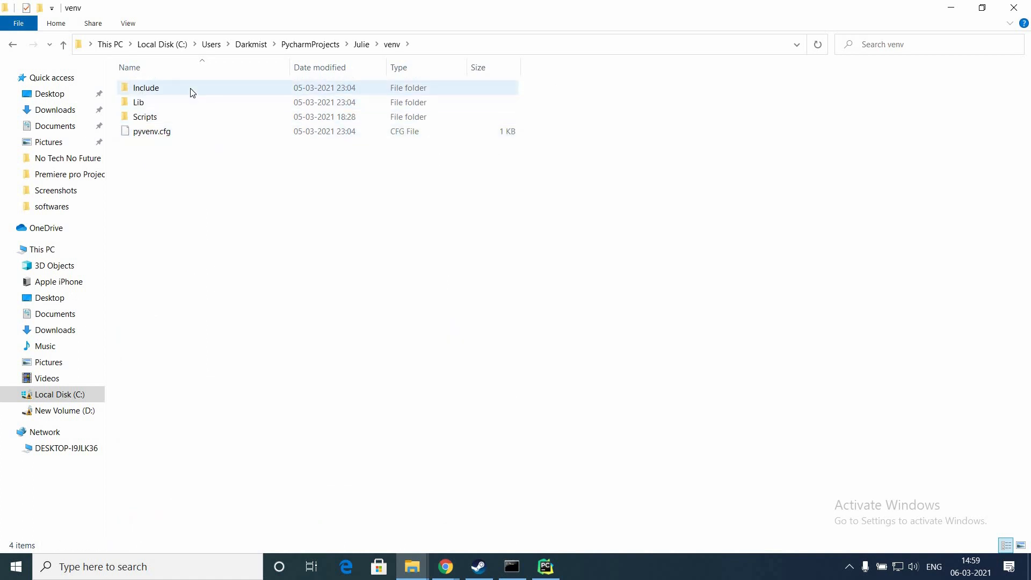
left_click(151, 131)
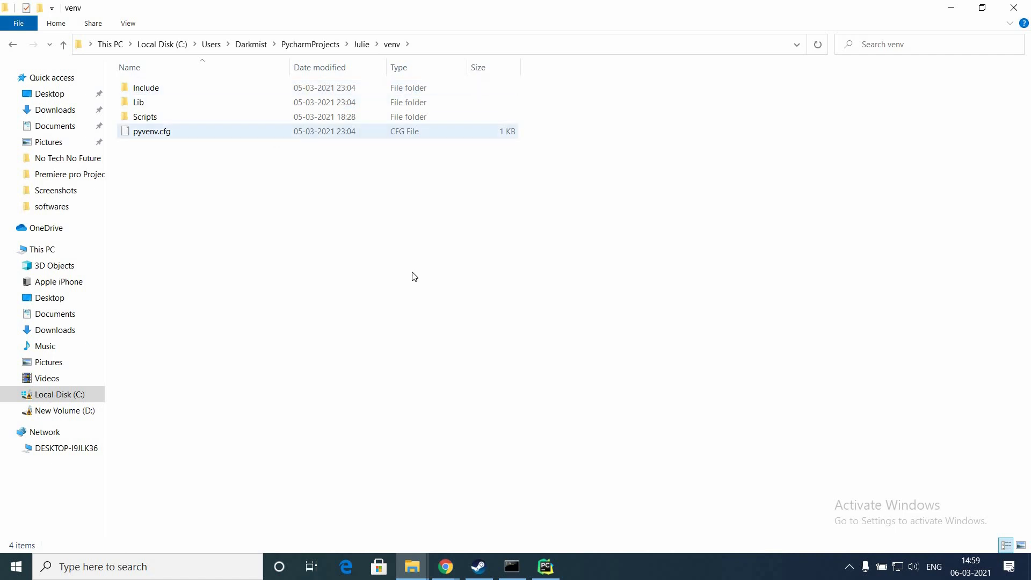
left_click(152, 131)
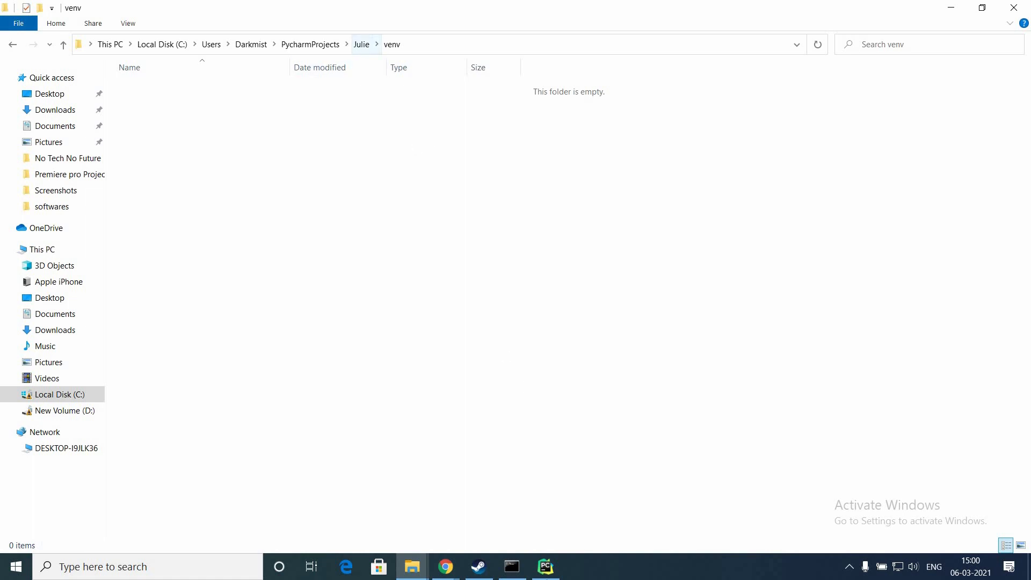
left_click(545, 566)
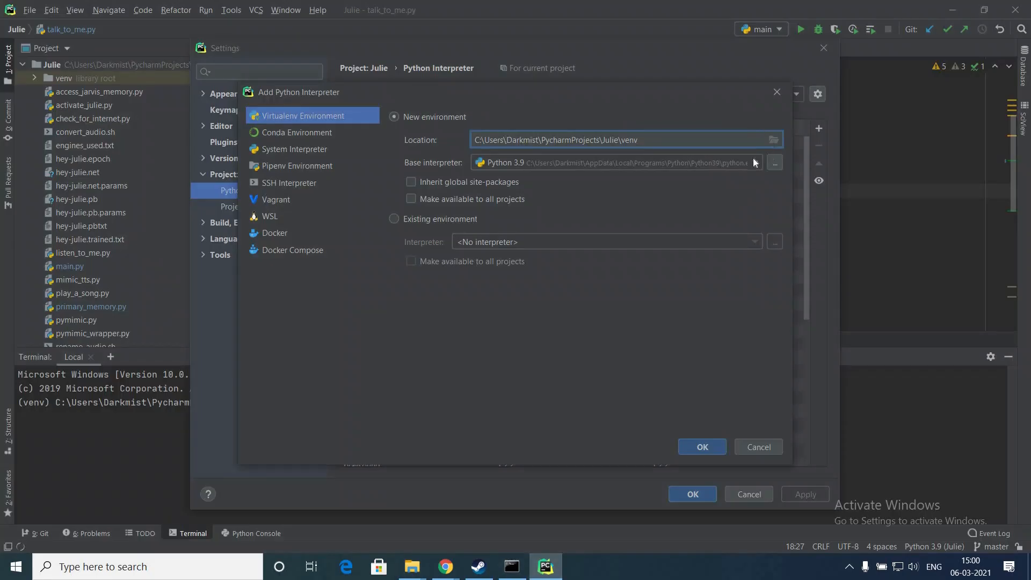
Step: Set Base interpreter to Python36\python.exe and create the virtualenv
left_click(755, 162)
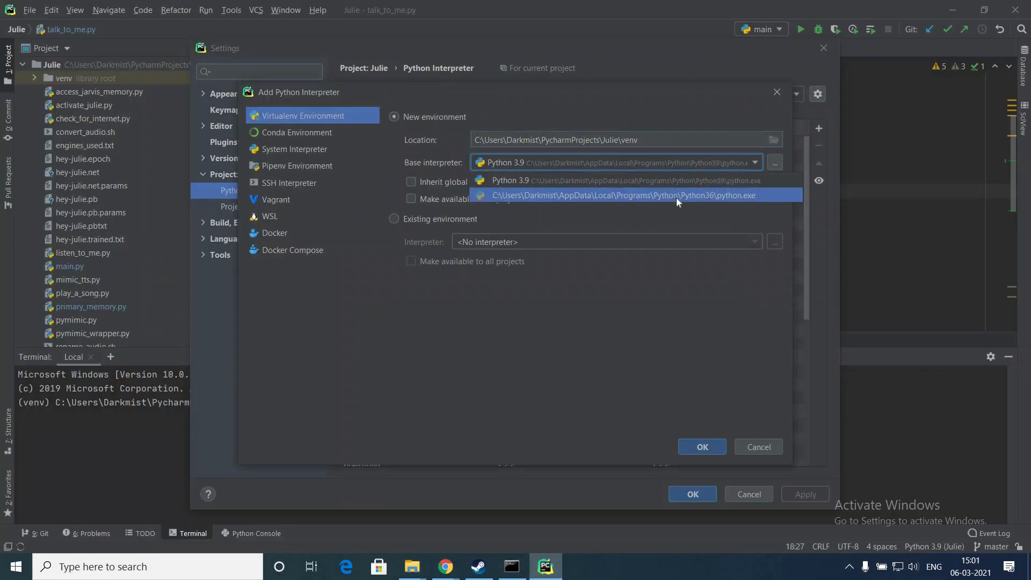
left_click(622, 195)
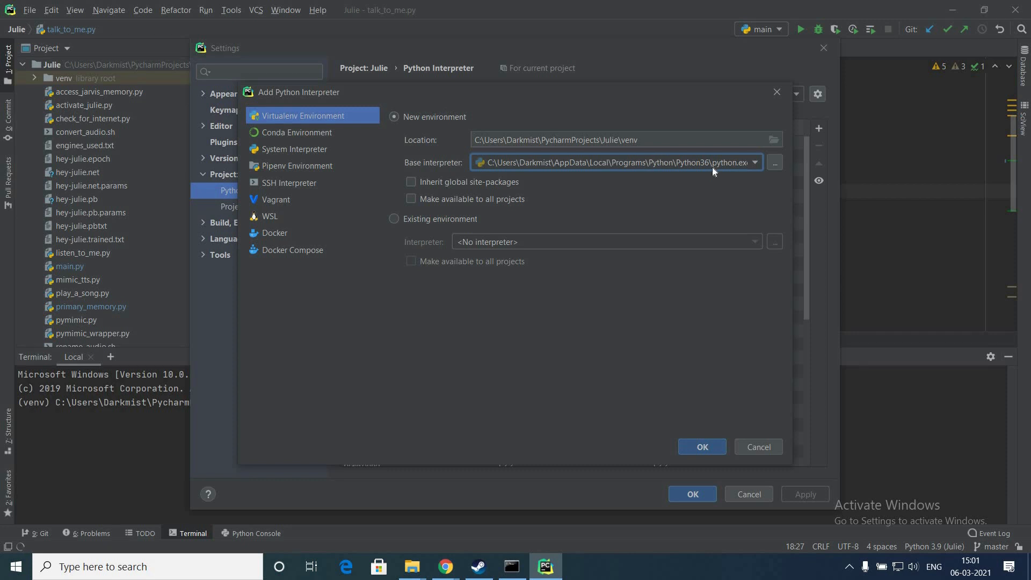
mouse_move(702, 447)
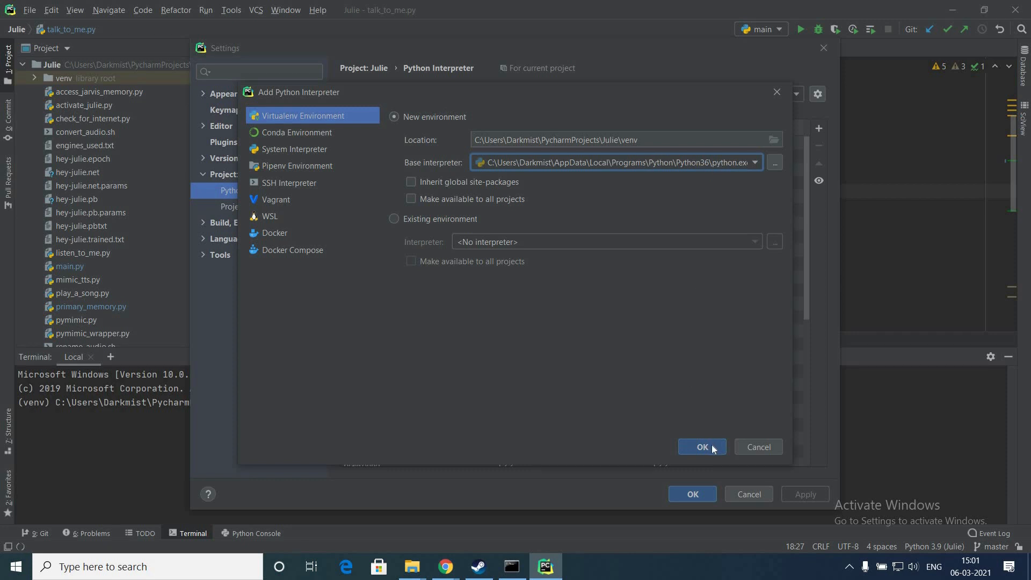
left_click(702, 446)
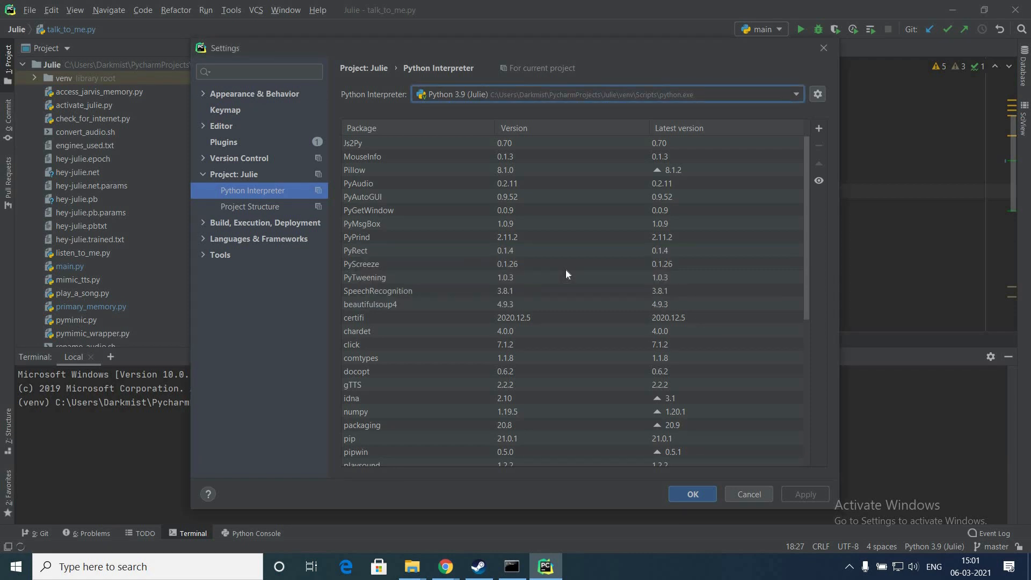
left_click(794, 94)
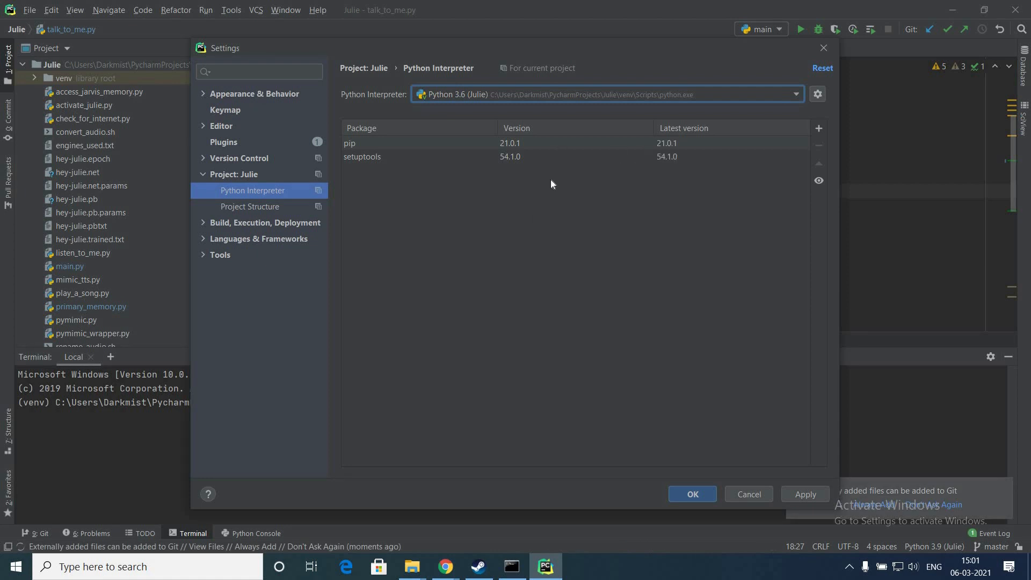
mouse_move(697, 354)
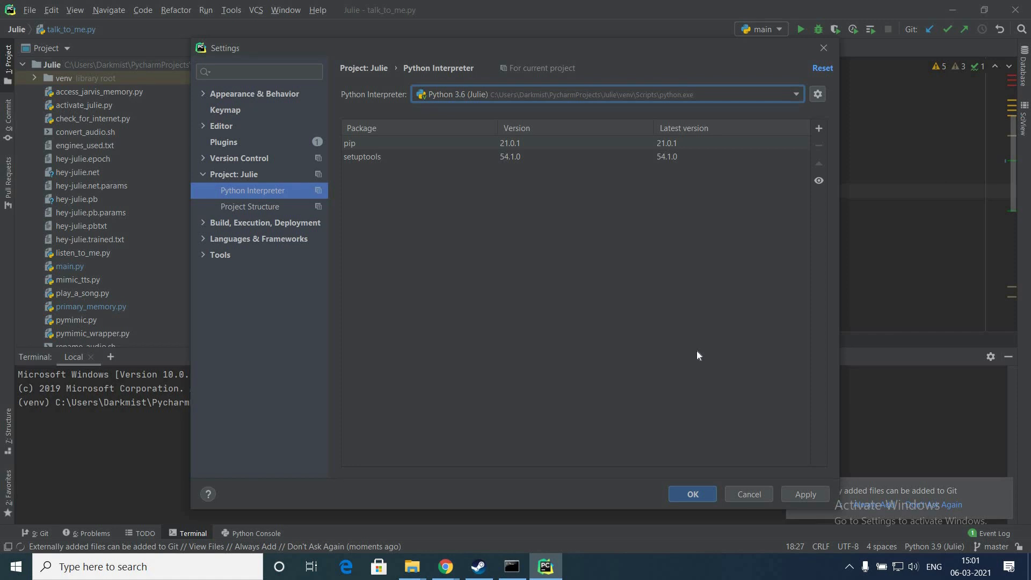
mouse_move(459, 134)
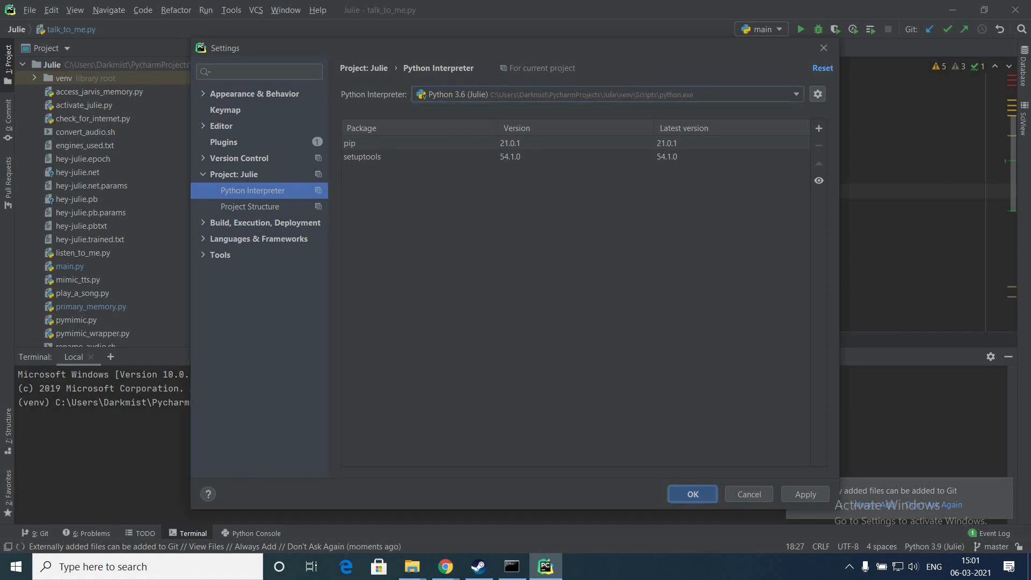
Step: Apply Python 3.6 (Julie), close Settings, and focus the terminal prompt
left_click(691, 494)
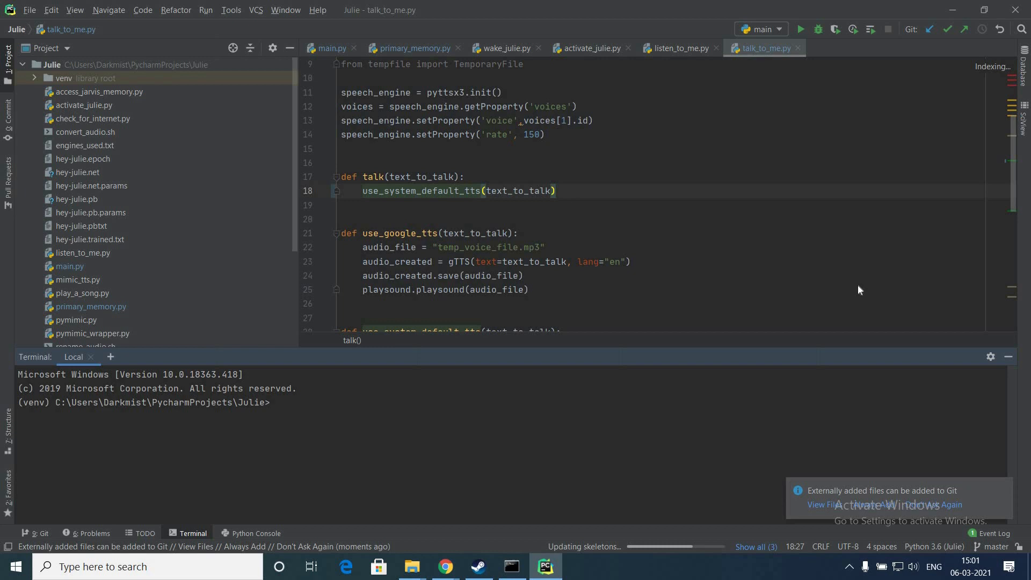
left_click(272, 402)
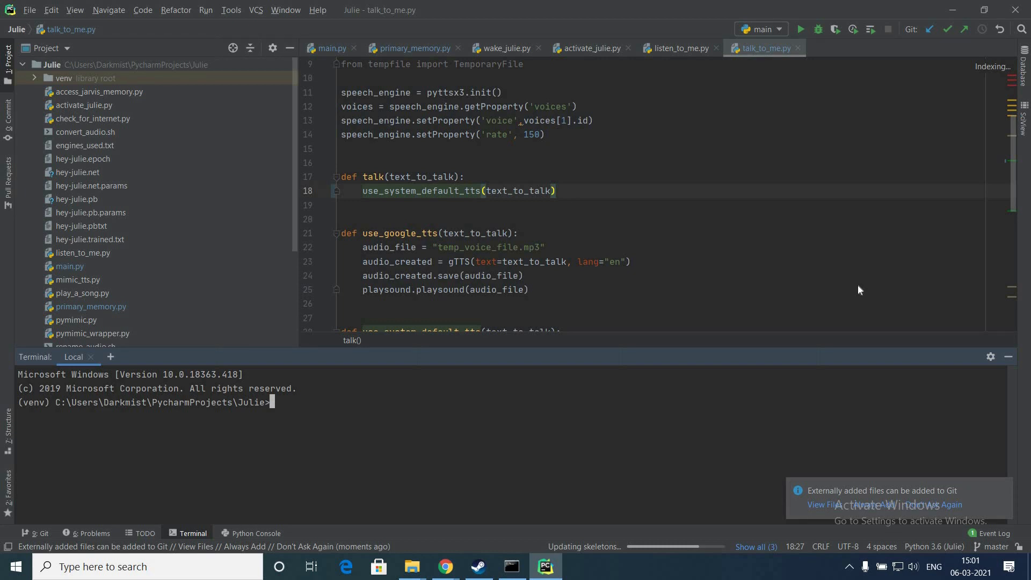
mouse_move(925, 23)
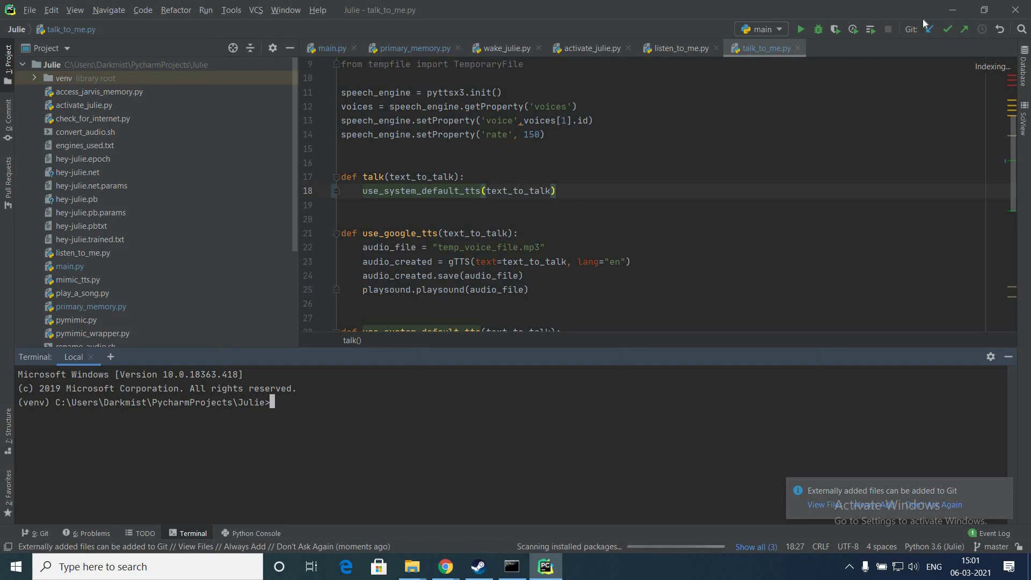